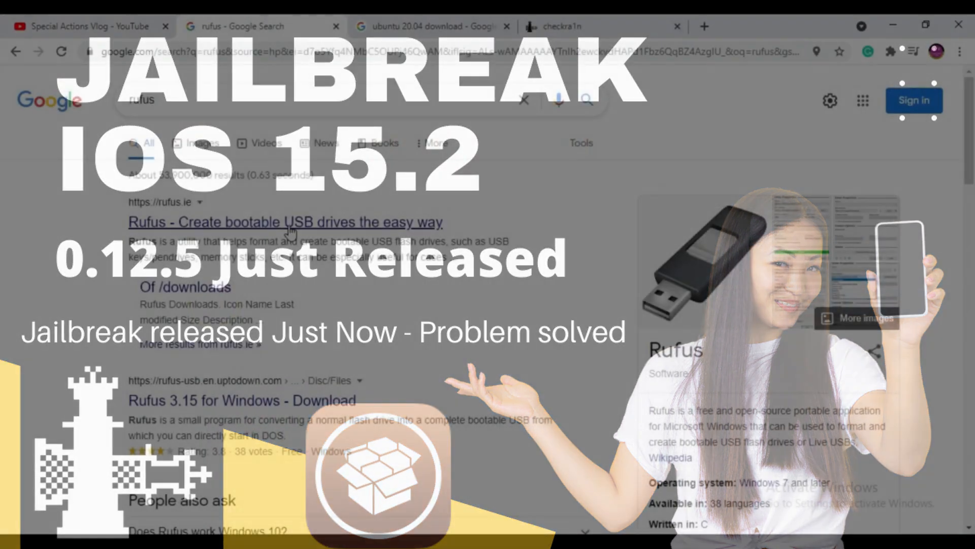
- Download Rufus 3.15 from the Download section of the official rufus.ie site
{"action": "left_click", "coordinate": [286, 221]}
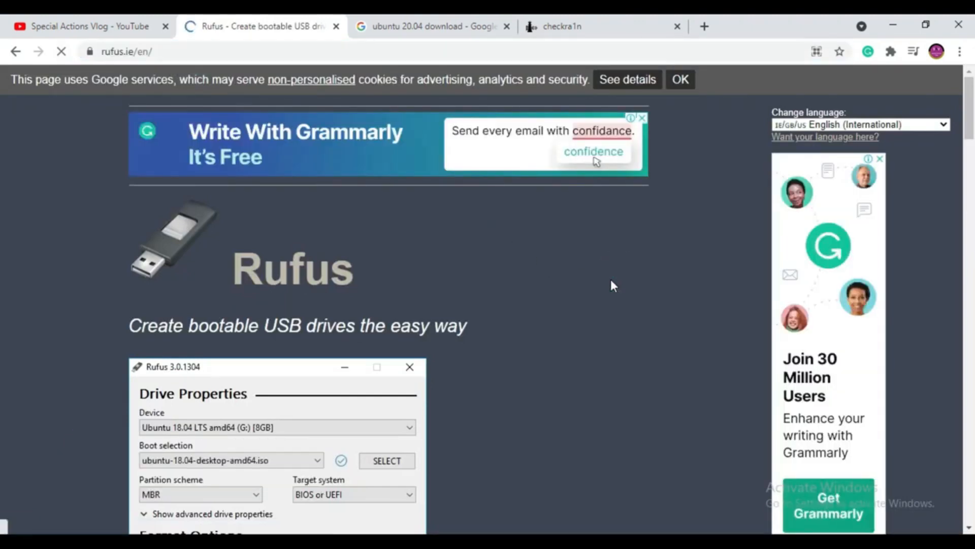
{"action": "scroll", "scroll_direction": "down", "scroll_amount": 3}
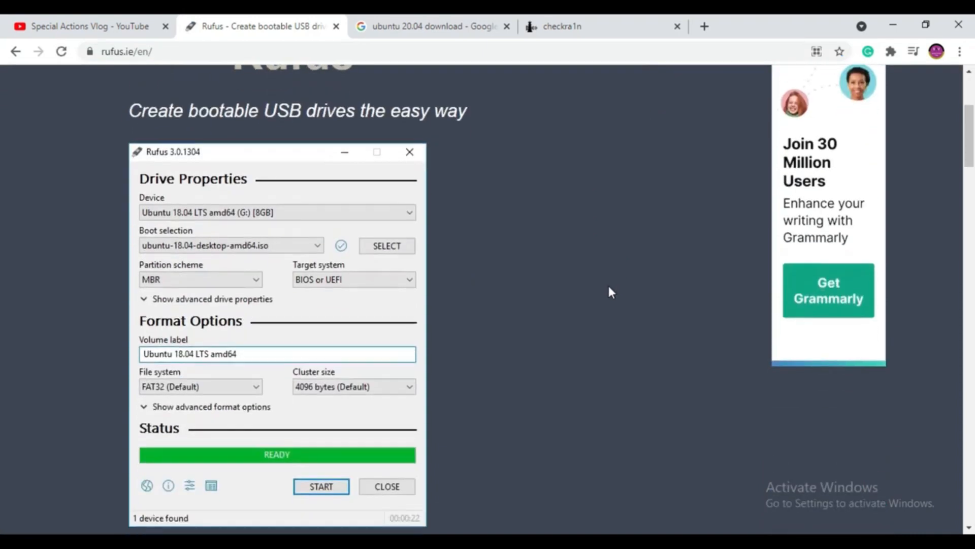
{"action": "scroll", "scroll_direction": "down", "scroll_amount": 3}
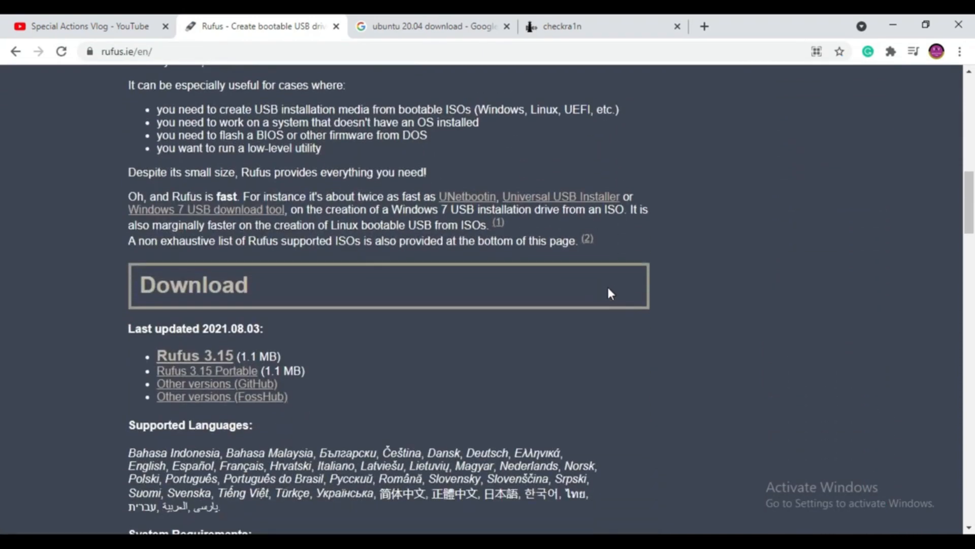
{"action": "mouse_move", "coordinate": [213, 288]}
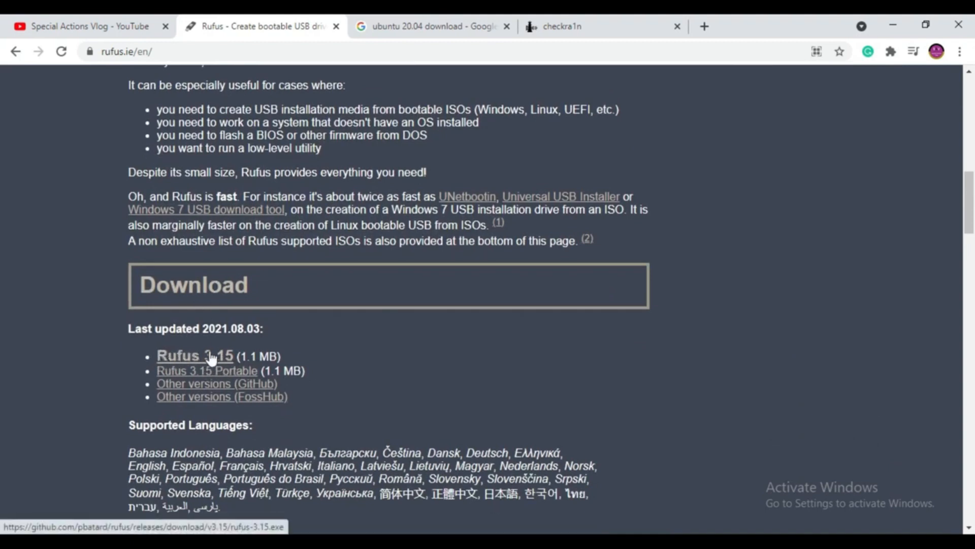
{"action": "left_click", "coordinate": [195, 355]}
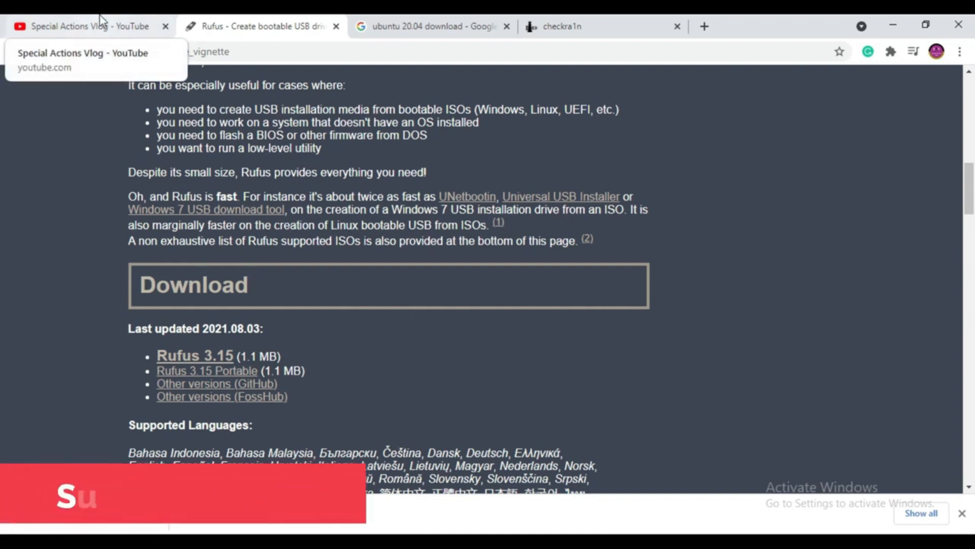
{"action": "mouse_move", "coordinate": [411, 26]}
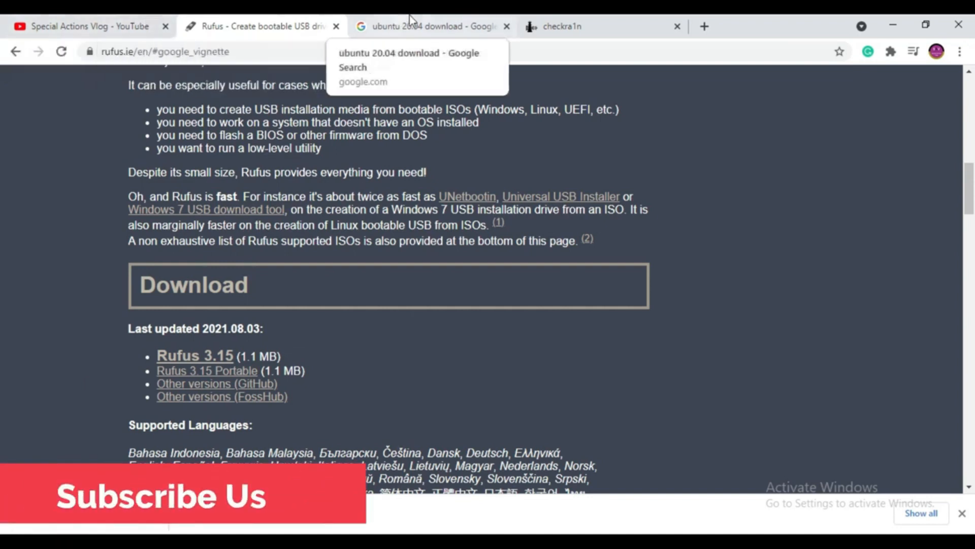
- Reach the Download Ubuntu Desktop page and start the Ubuntu 20.04.3 LTS ISO download
{"action": "left_click", "coordinate": [429, 26]}
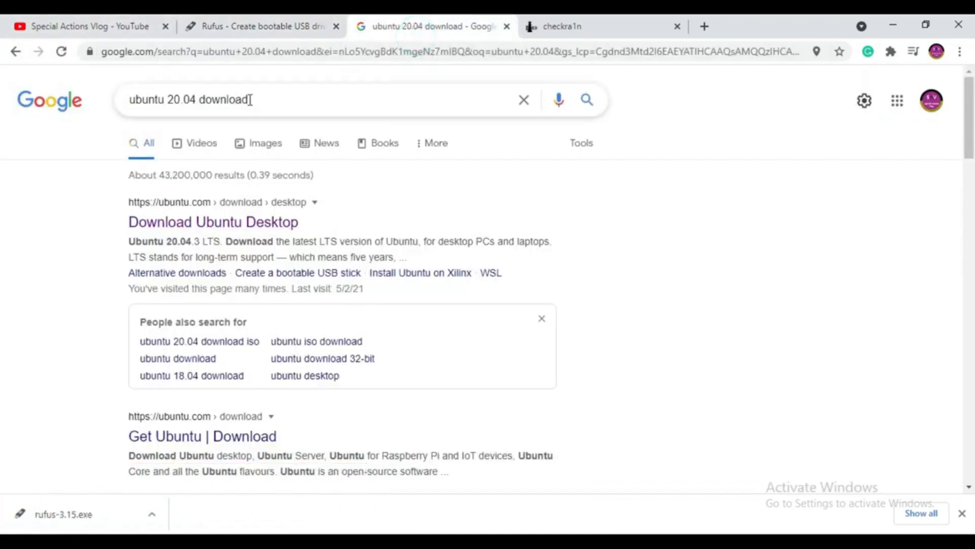
{"action": "triple_click", "coordinate": [190, 100]}
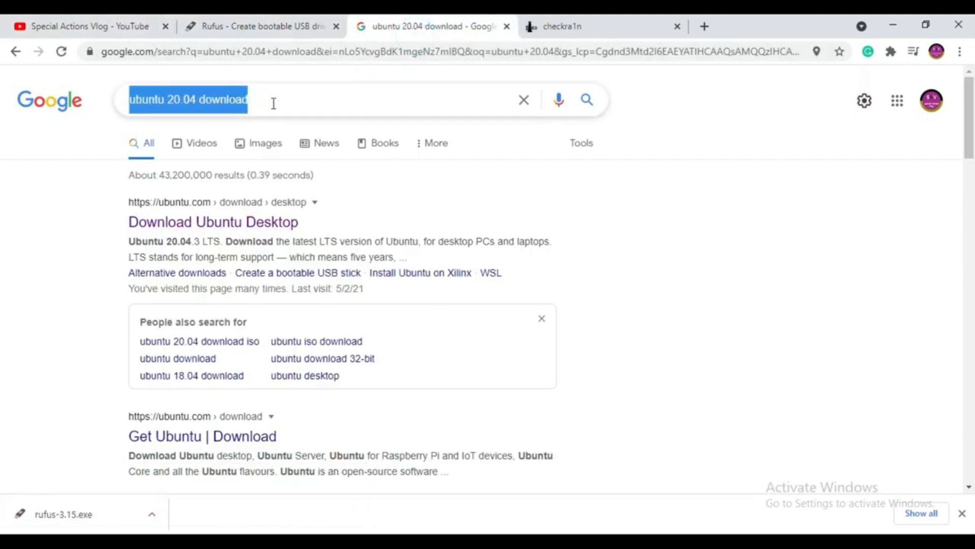
{"action": "left_click", "coordinate": [249, 99]}
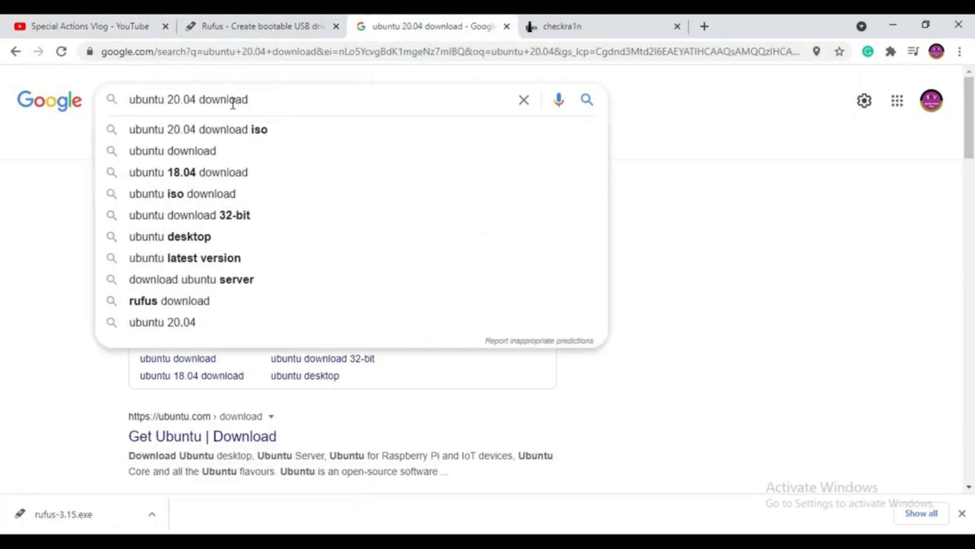
{"action": "double_click", "coordinate": [225, 99]}
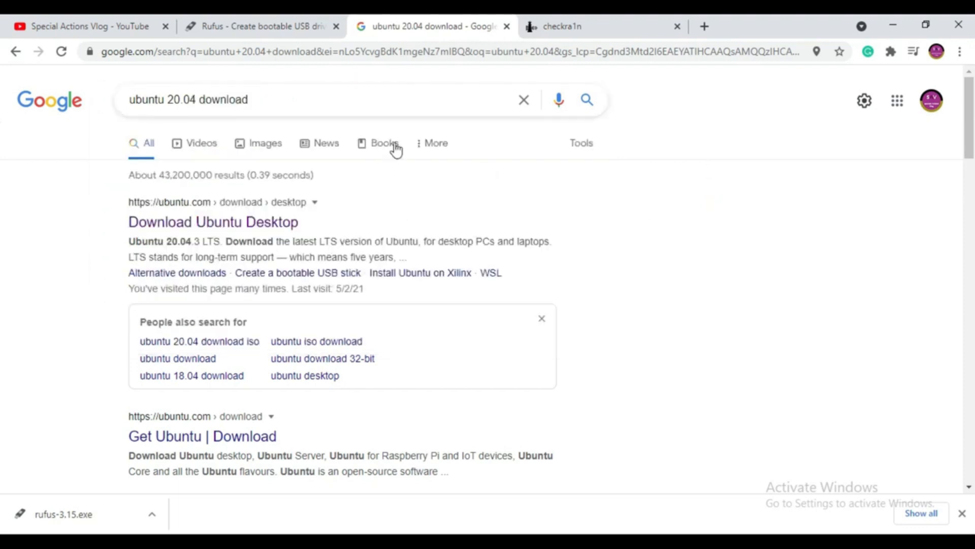
{"action": "left_click", "coordinate": [213, 222]}
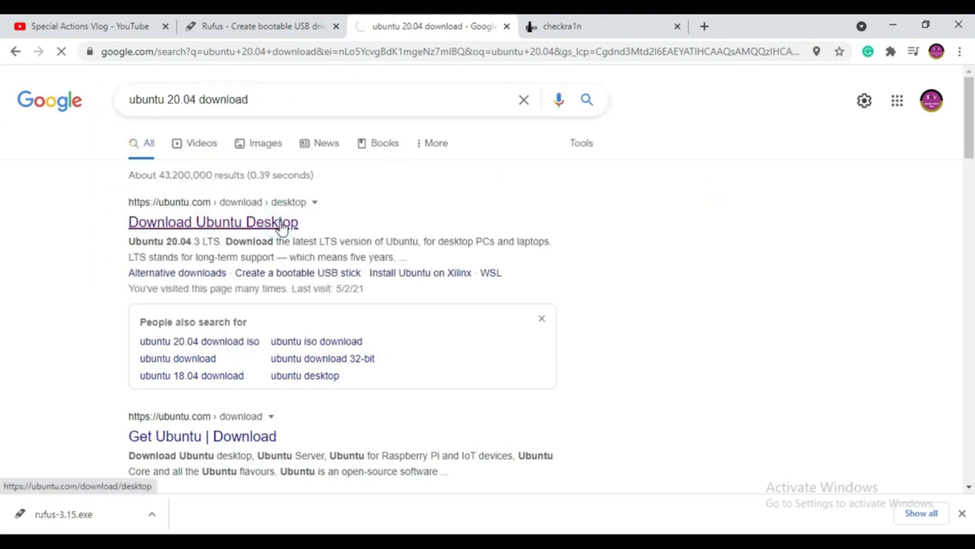
{"action": "left_click", "coordinate": [213, 222]}
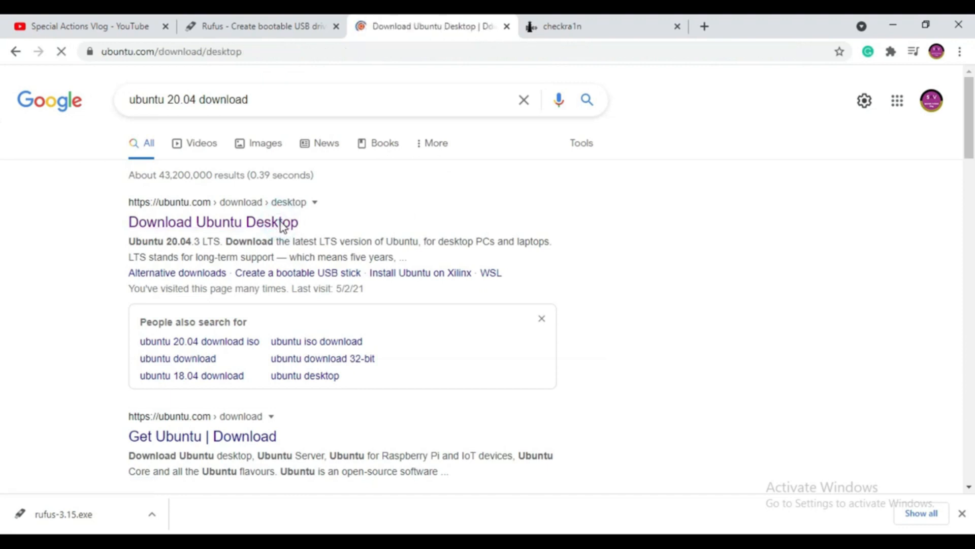
{"action": "left_click", "coordinate": [214, 222]}
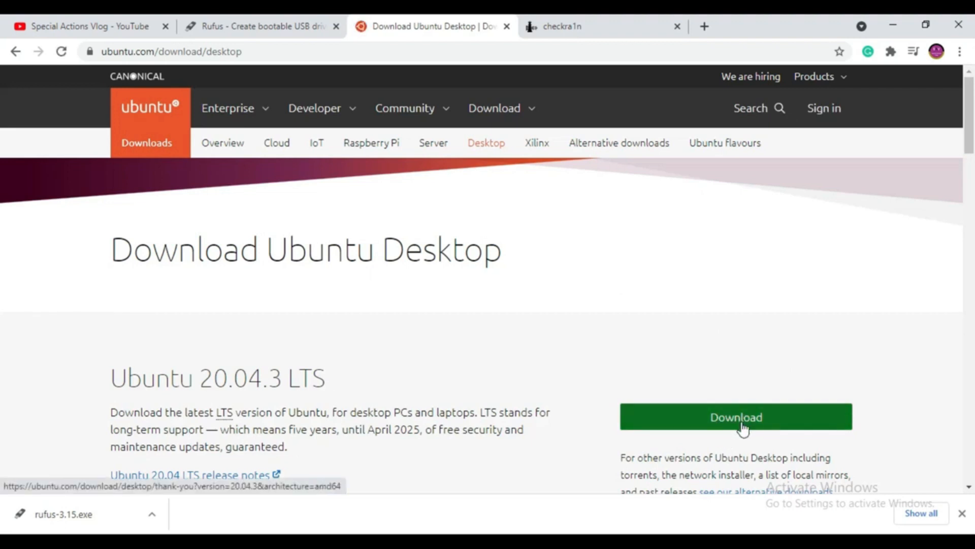
{"action": "left_click", "coordinate": [735, 417]}
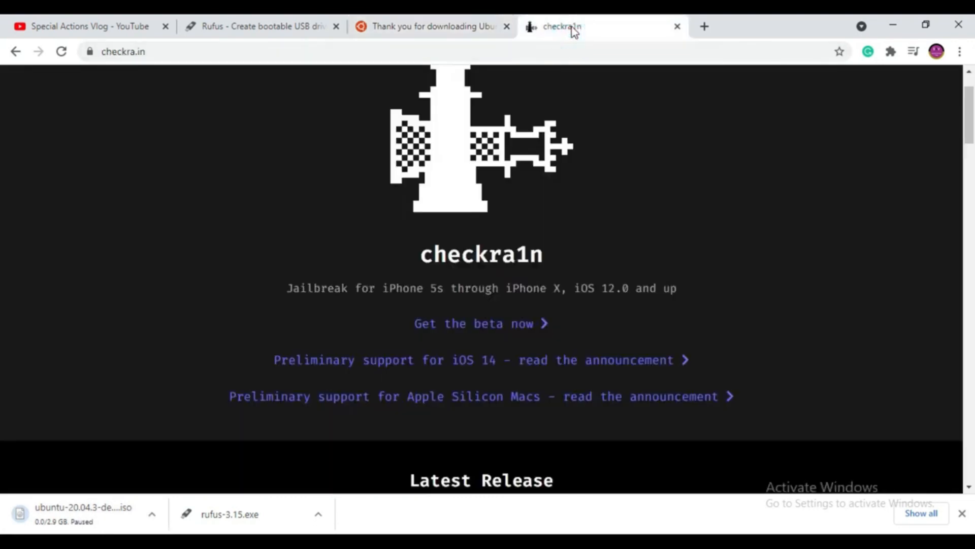
{"action": "mouse_move", "coordinate": [459, 341]}
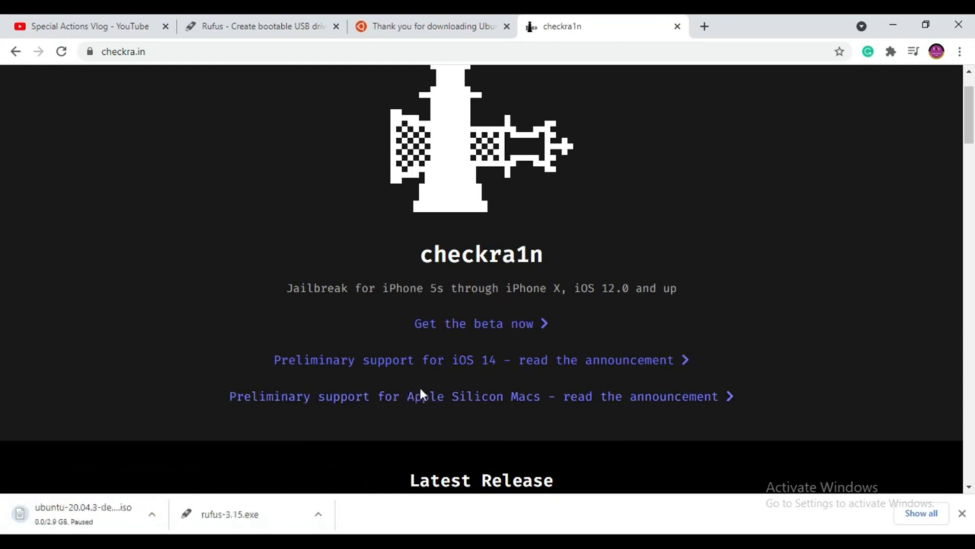
- Download the checkra1n 0.12.4 beta build for Linux (CLI, x86_64)
{"action": "left_click", "coordinate": [481, 323]}
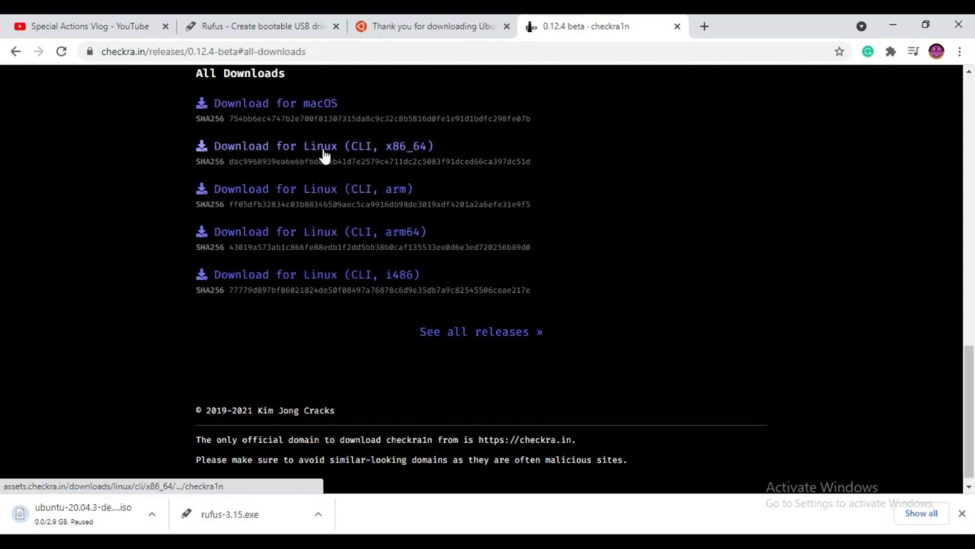
{"action": "mouse_move", "coordinate": [367, 154]}
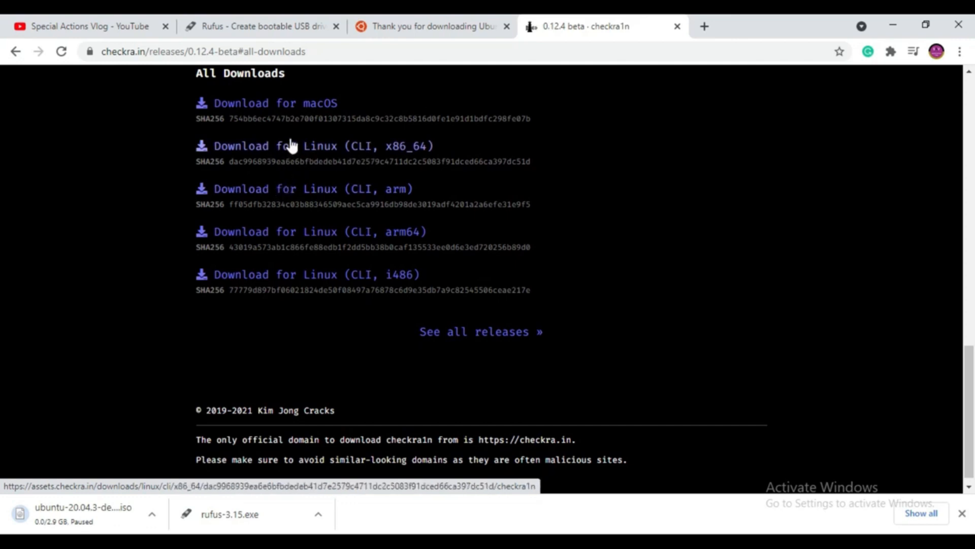
{"action": "left_click", "coordinate": [314, 145]}
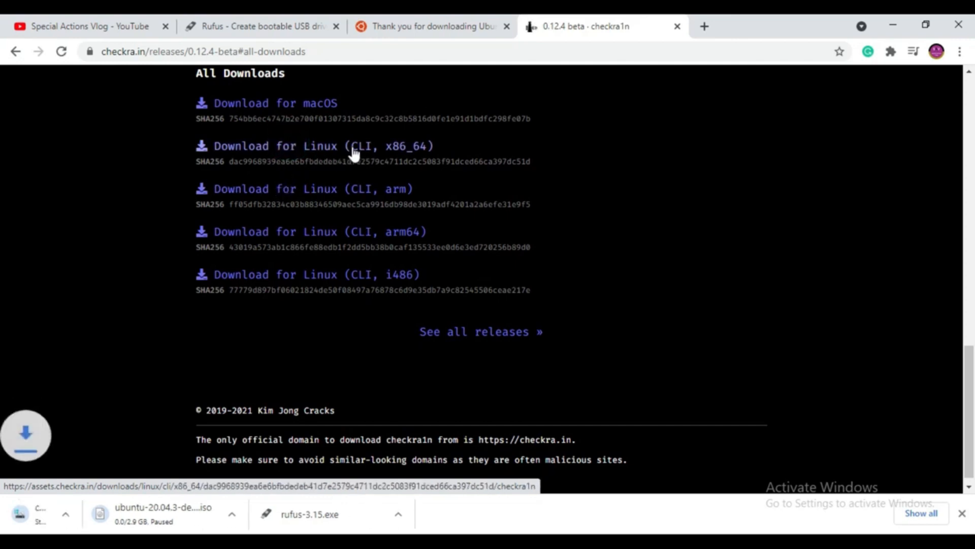
{"action": "left_click", "coordinate": [314, 146]}
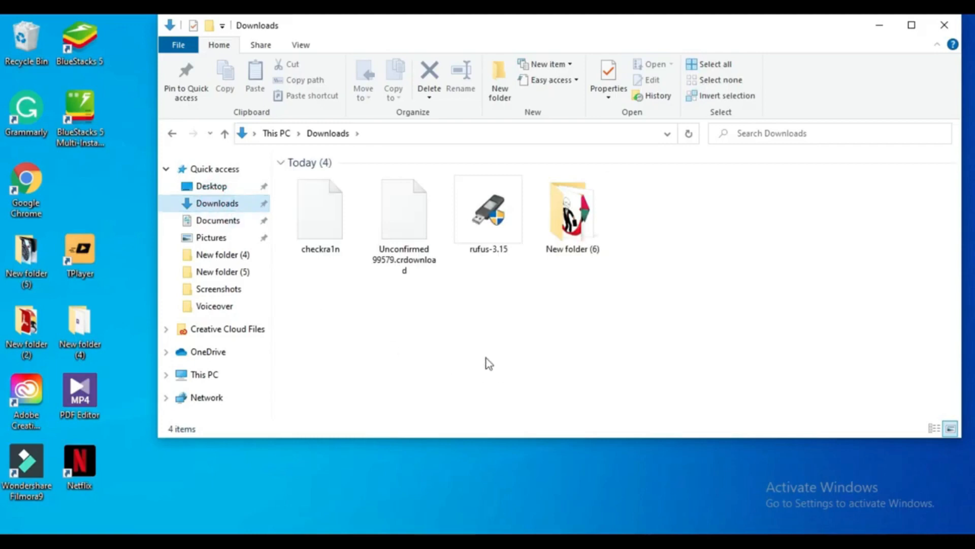
- Paste the downloaded checkra1n, Rufus 3.15 and Ubuntu files onto the desktop
{"action": "left_click", "coordinate": [489, 211]}
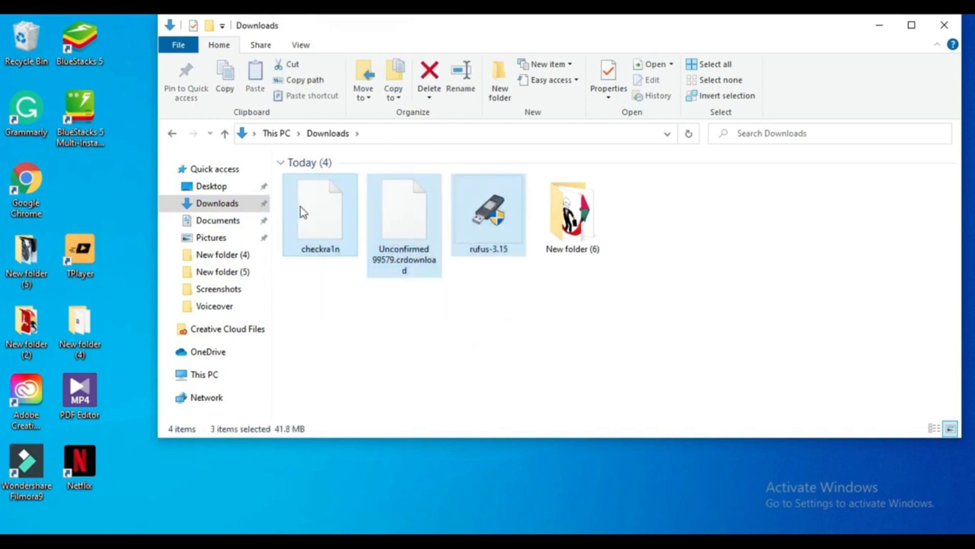
{"action": "right_click", "coordinate": [320, 211]}
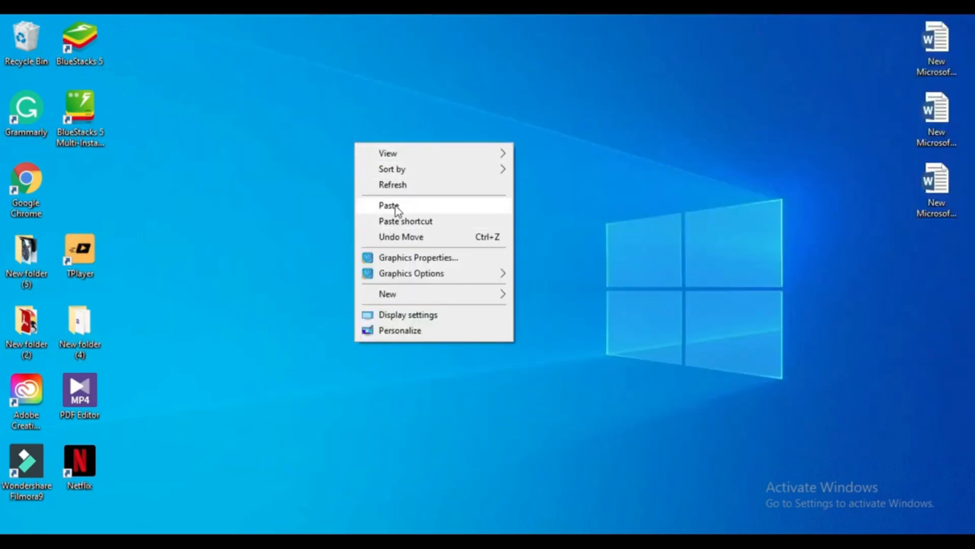
{"action": "left_click", "coordinate": [389, 205]}
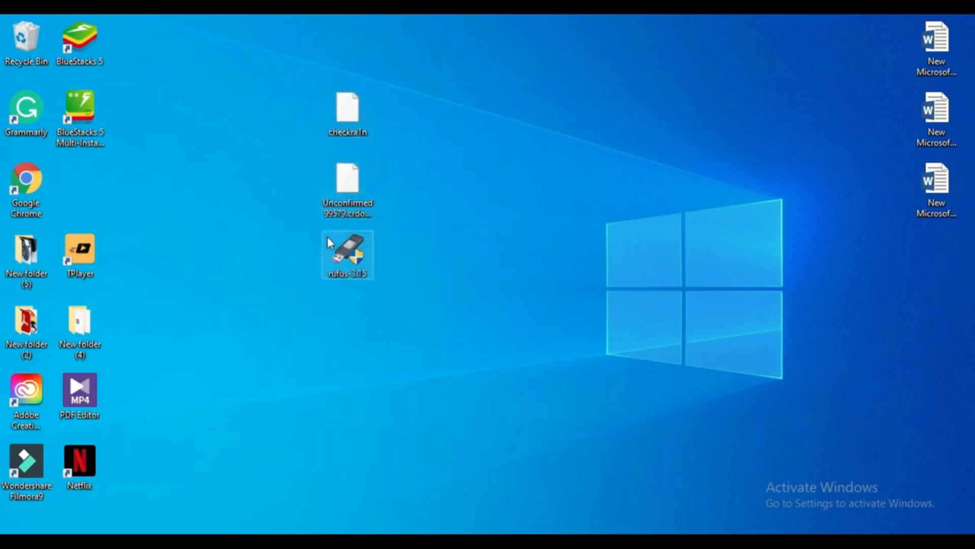
{"action": "left_click_drag", "start_coordinate": [347, 255], "coordinate": [459, 180]}
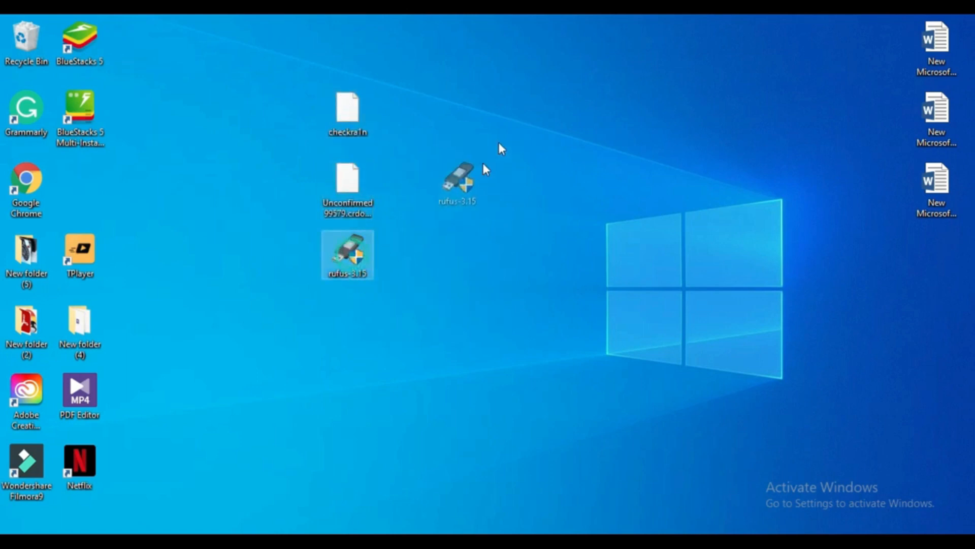
- Arrange the files on the desktop and cut the checkra1n file for moving
{"action": "left_click_drag", "start_coordinate": [348, 256], "coordinate": [508, 113]}
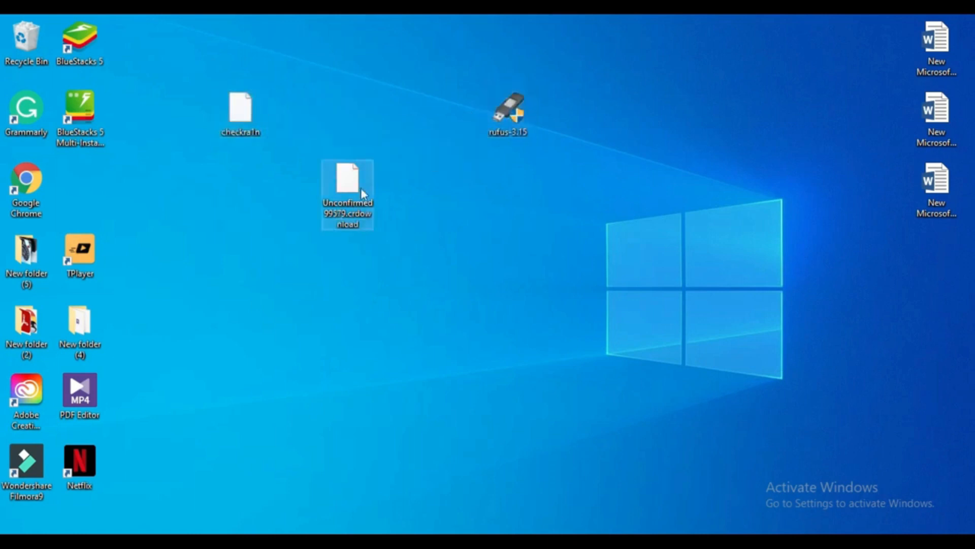
{"action": "left_click_drag", "start_coordinate": [348, 193], "coordinate": [455, 118]}
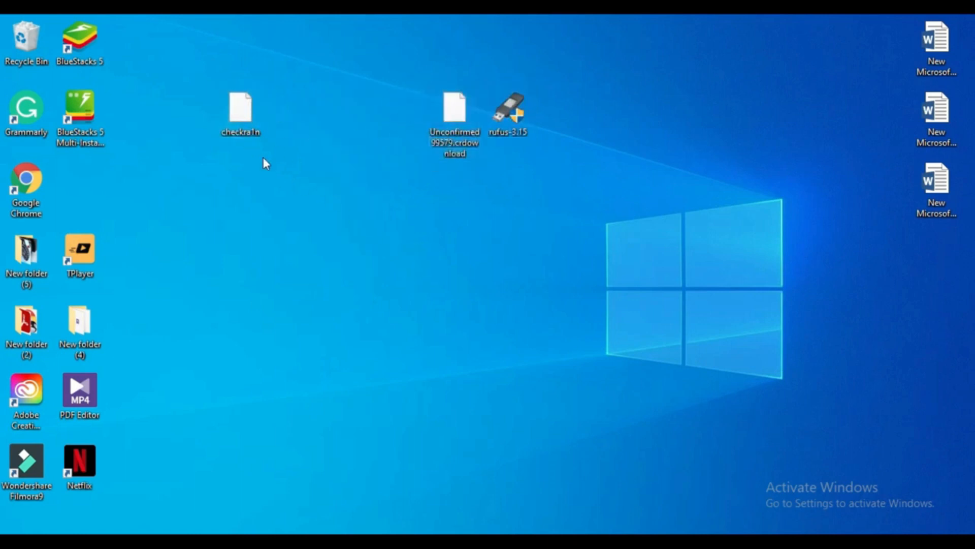
{"action": "right_click", "coordinate": [240, 112]}
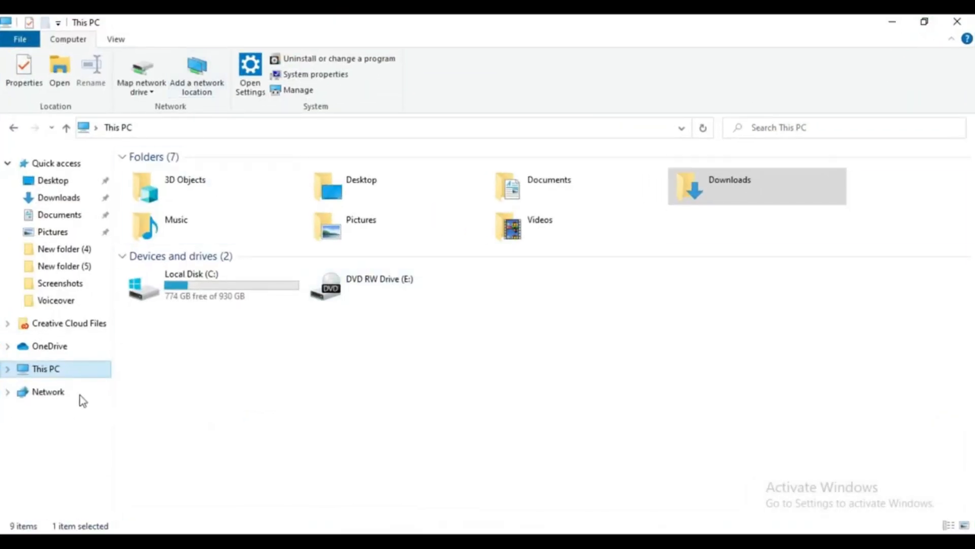
- Paste checkra1n into the root of Local Disk (C:) with admin permission, then close Explorer
{"action": "left_click", "coordinate": [212, 284]}
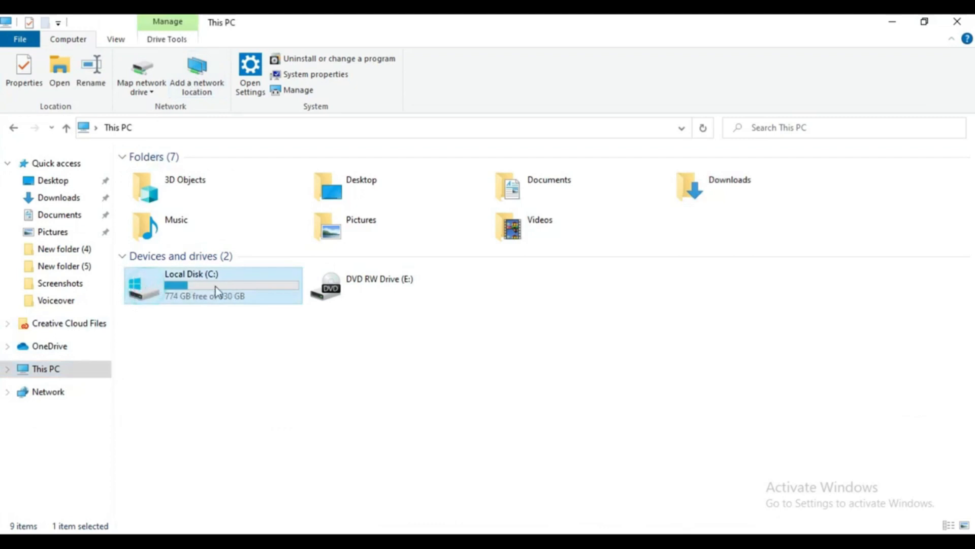
{"action": "mouse_move", "coordinate": [152, 301]}
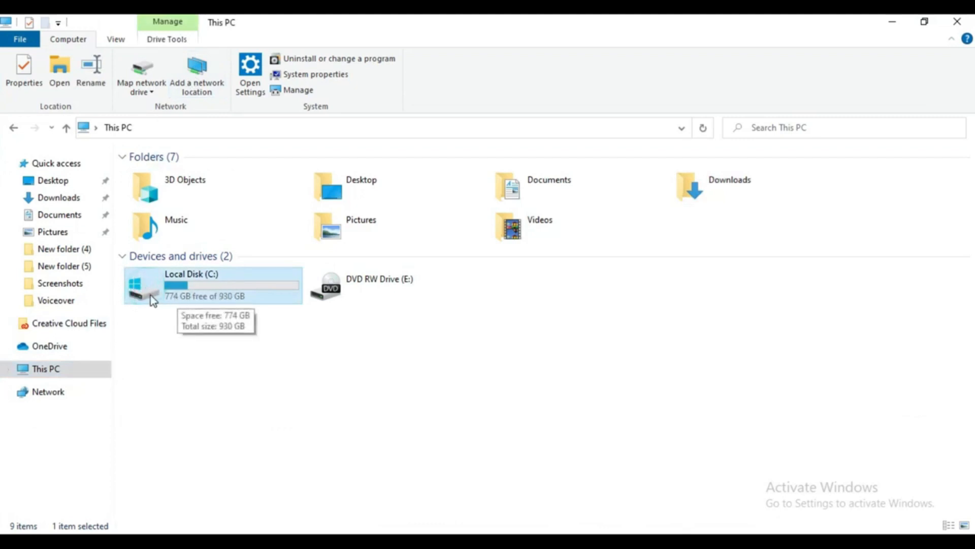
{"action": "double_click", "coordinate": [211, 285]}
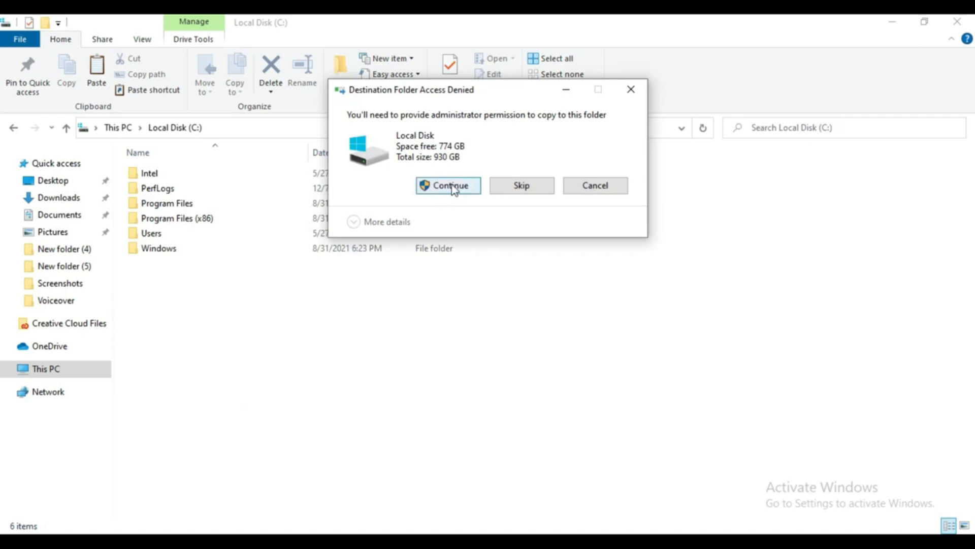
{"action": "left_click", "coordinate": [448, 185]}
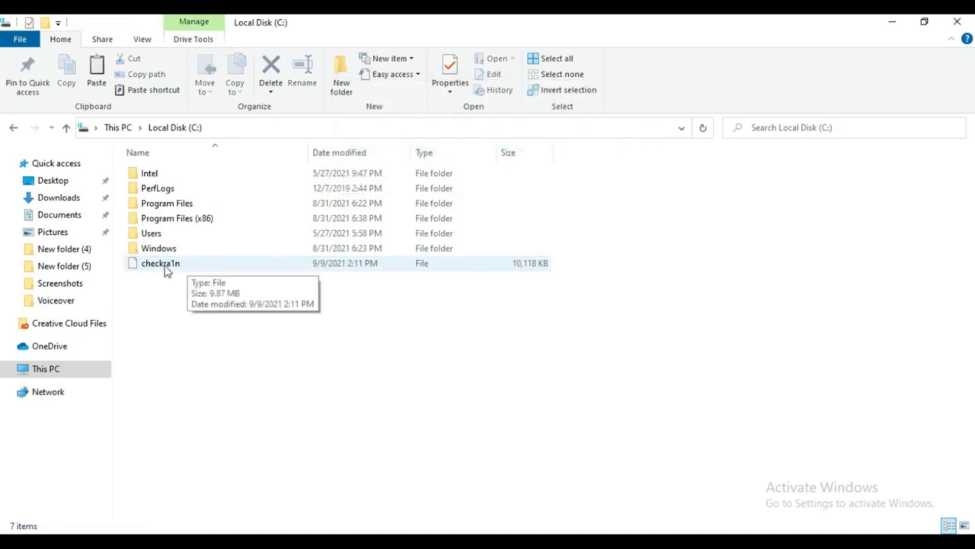
{"action": "mouse_move", "coordinate": [188, 273]}
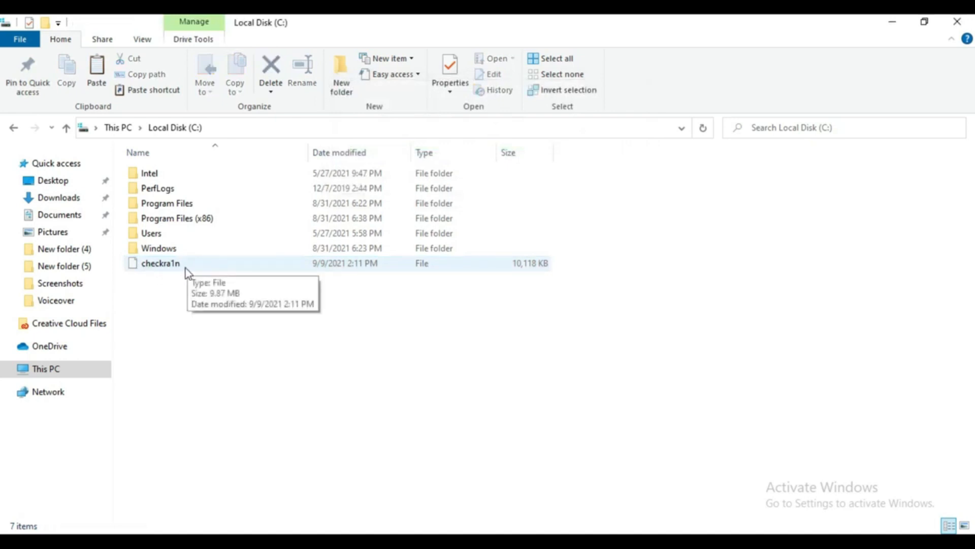
{"action": "mouse_move", "coordinate": [927, 80]}
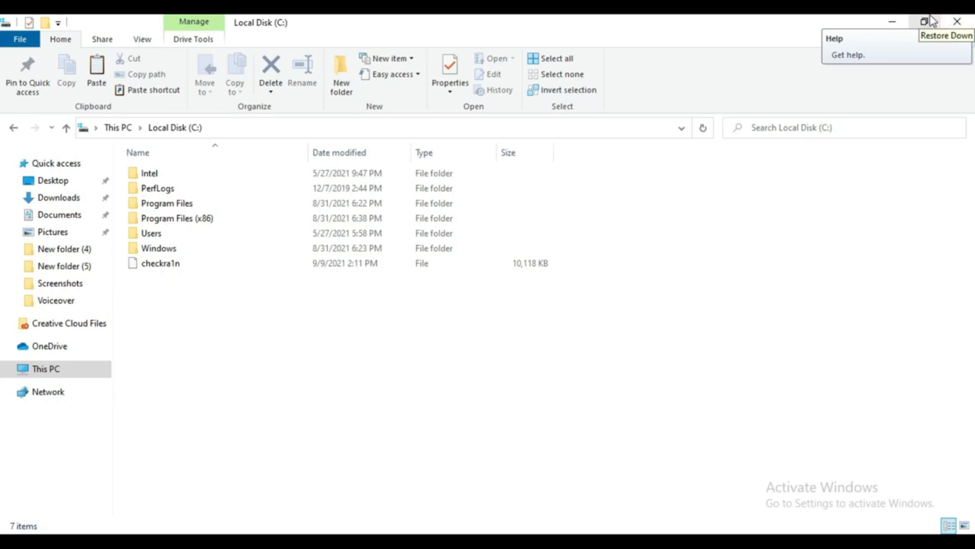
{"action": "left_click", "coordinate": [892, 21]}
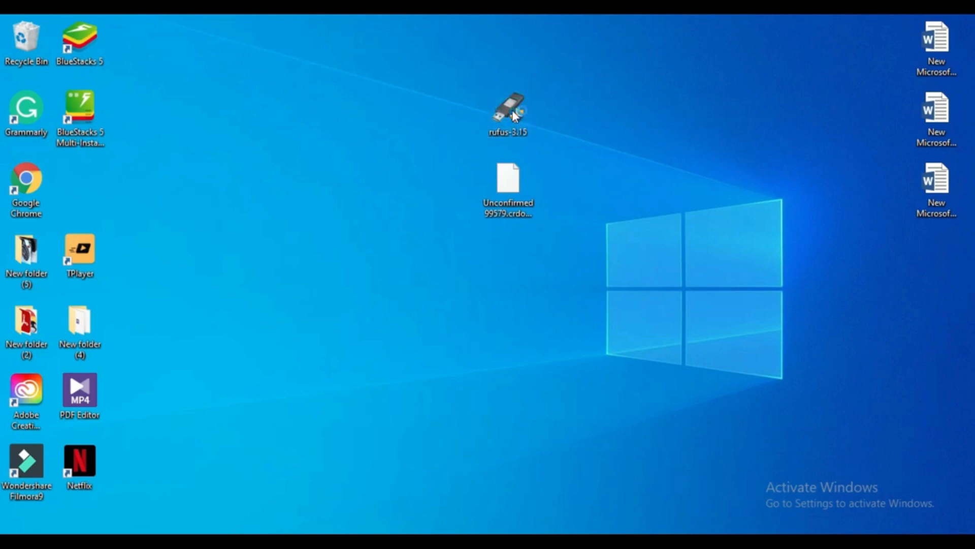
{"action": "mouse_move", "coordinate": [509, 112]}
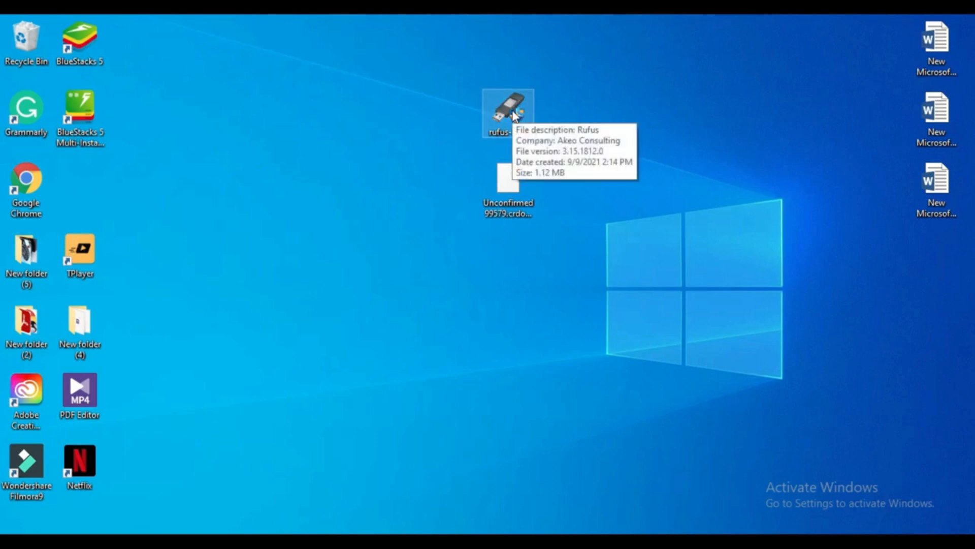
- Launch Rufus with the Ubuntu image and the 16 GB USB drive as device, then close it
{"action": "double_click", "coordinate": [508, 112]}
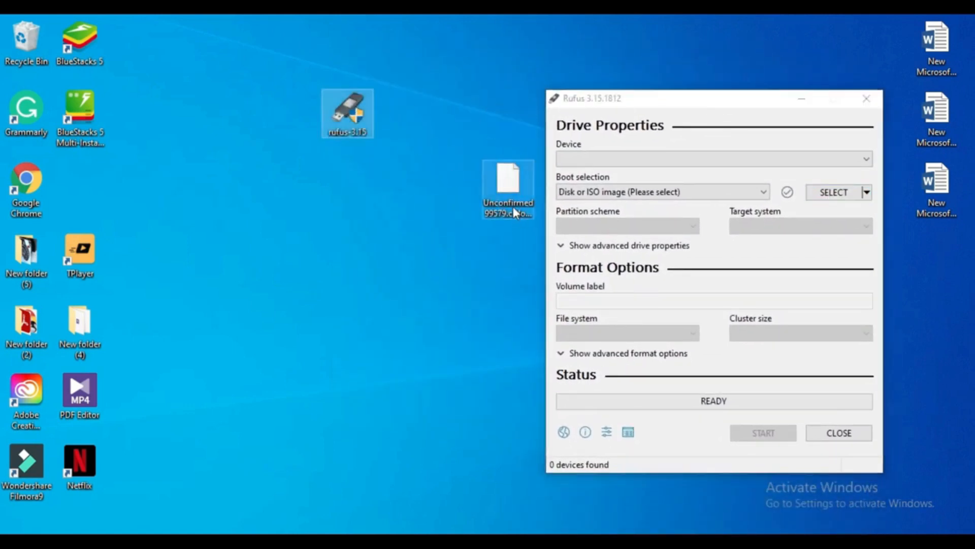
{"action": "left_click_drag", "start_coordinate": [508, 187], "coordinate": [347, 196]}
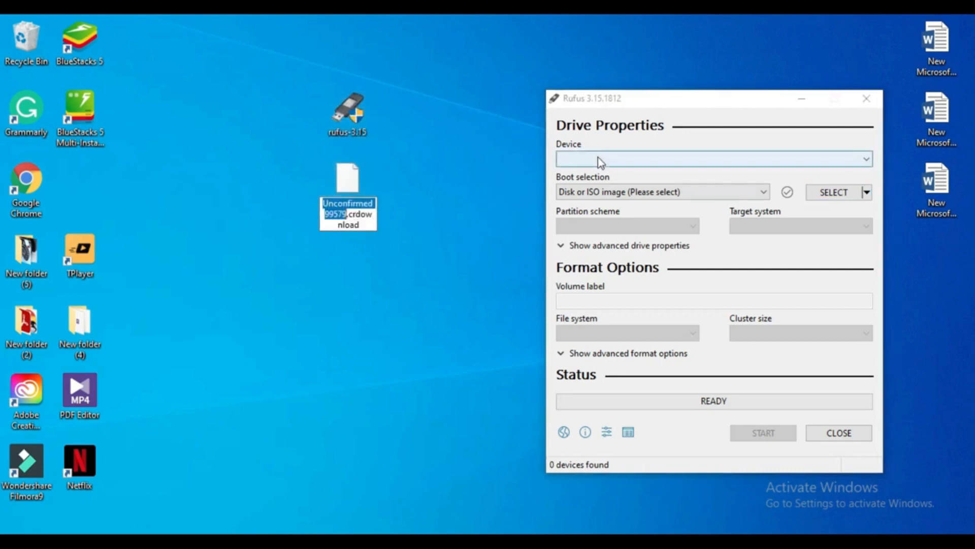
{"action": "left_click_drag", "start_coordinate": [714, 98], "coordinate": [575, 55]}
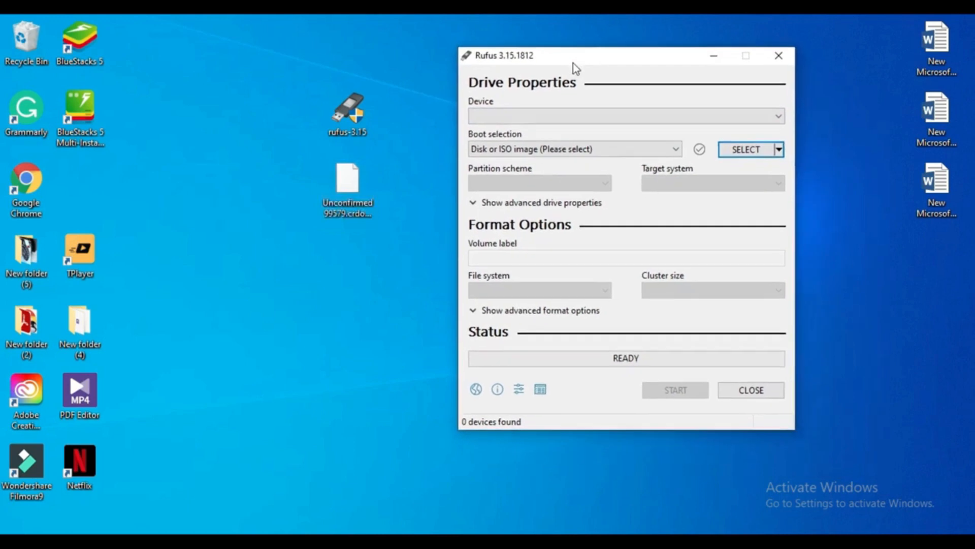
{"action": "mouse_move", "coordinate": [558, 81]}
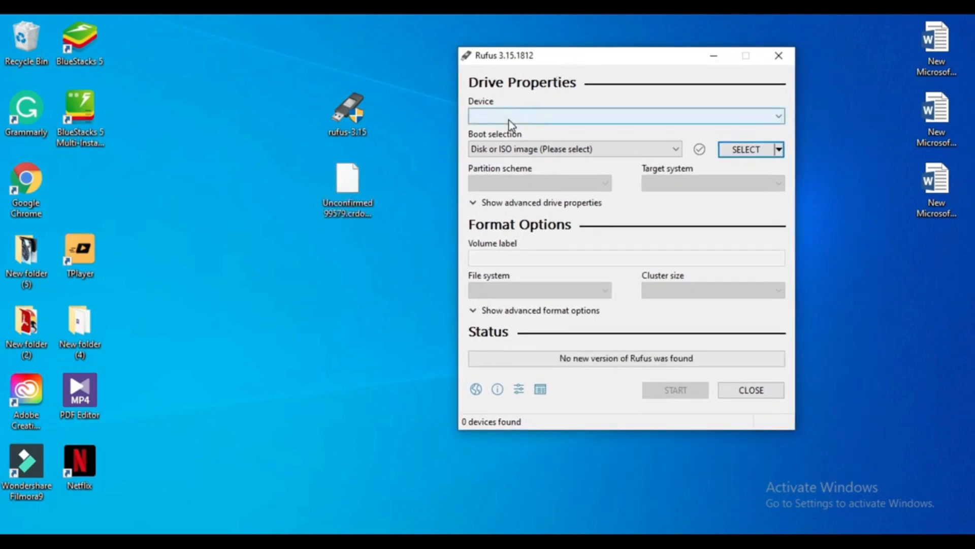
{"action": "left_click", "coordinate": [347, 187]}
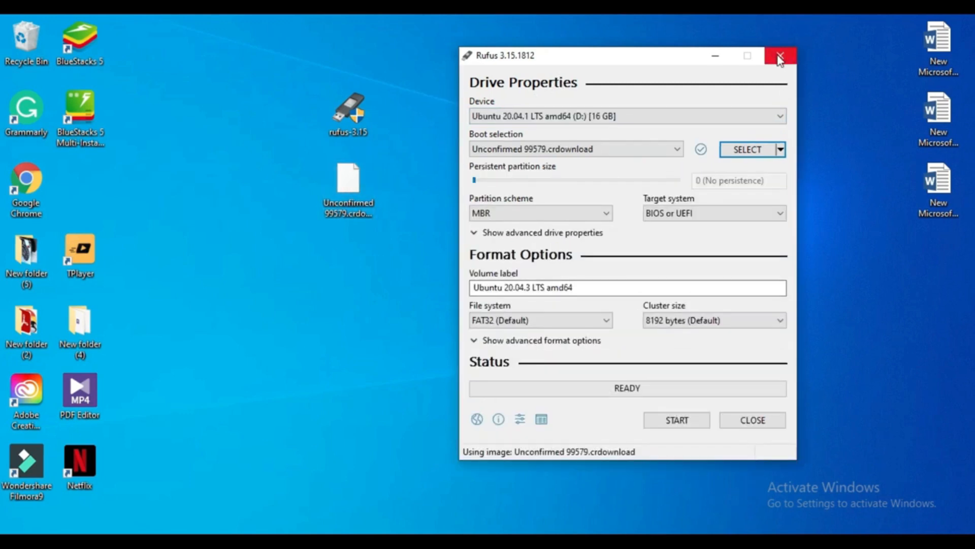
{"action": "mouse_move", "coordinate": [792, 67]}
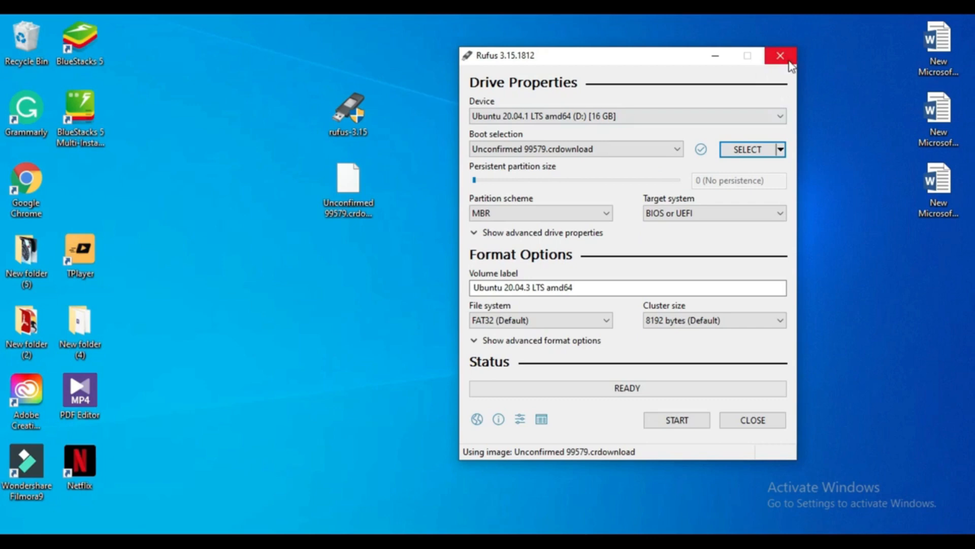
{"action": "left_click", "coordinate": [781, 55]}
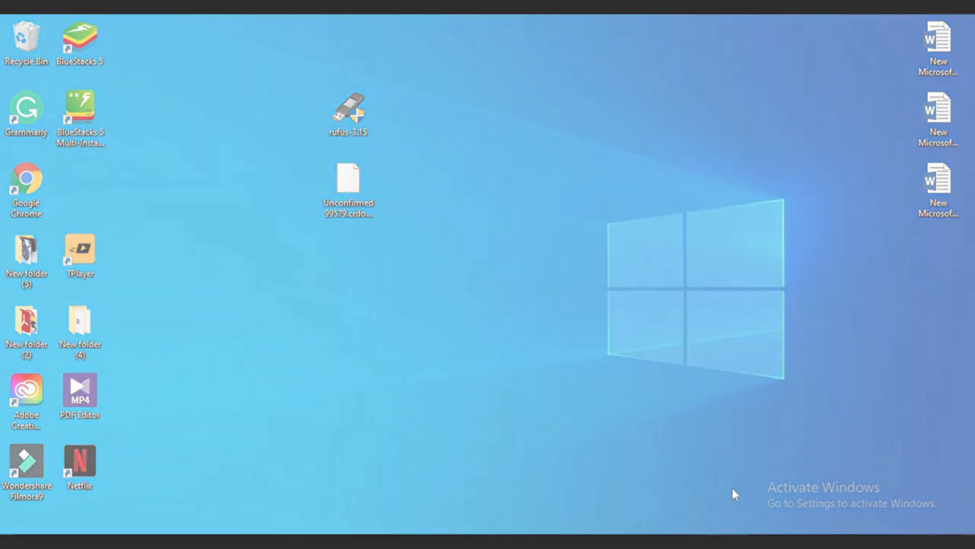
- Restart the computer from the Start menu power options
{"action": "left_click", "coordinate": [8, 539]}
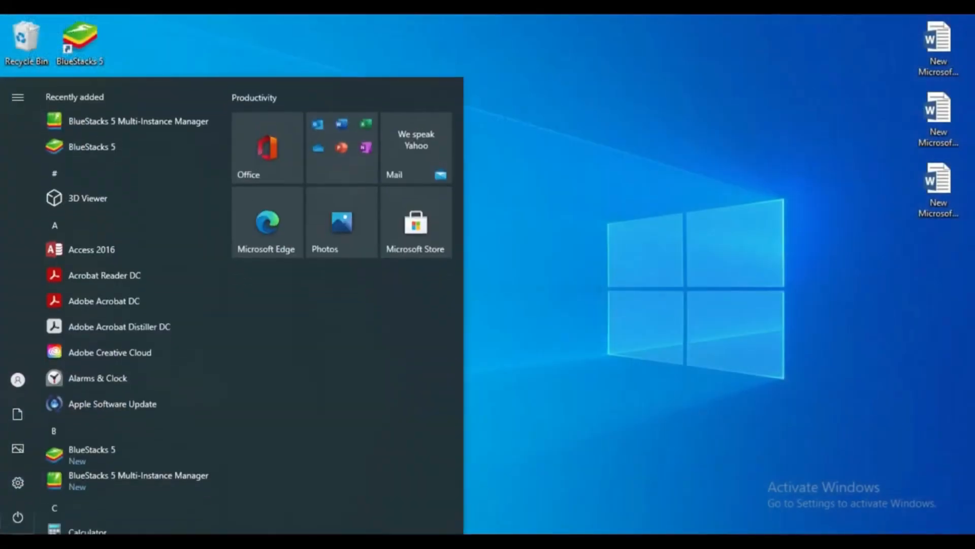
{"action": "left_click", "coordinate": [17, 97]}
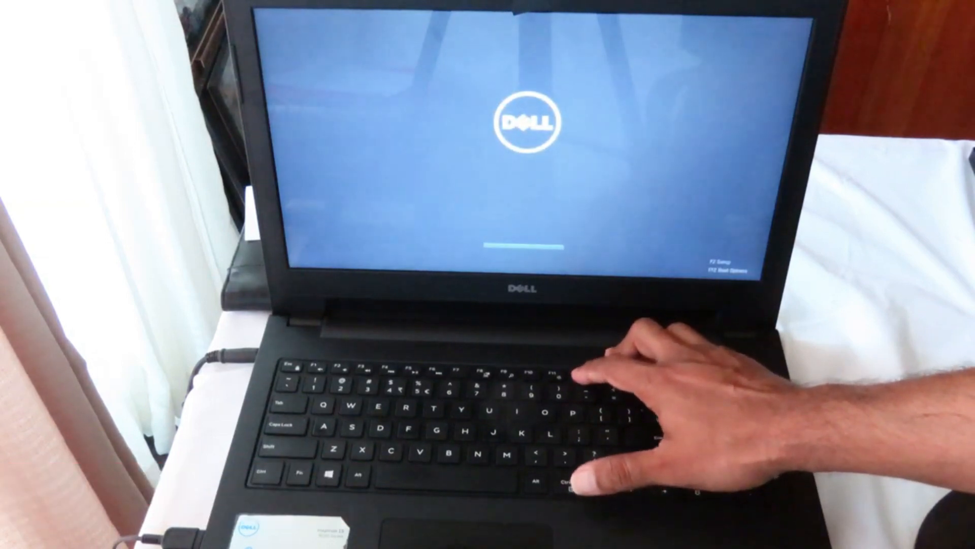
- Boot from the USB1 - UEFI OS (Kingston) entry in the F12 one-time boot menu
{"action": "key", "text": "F12"}
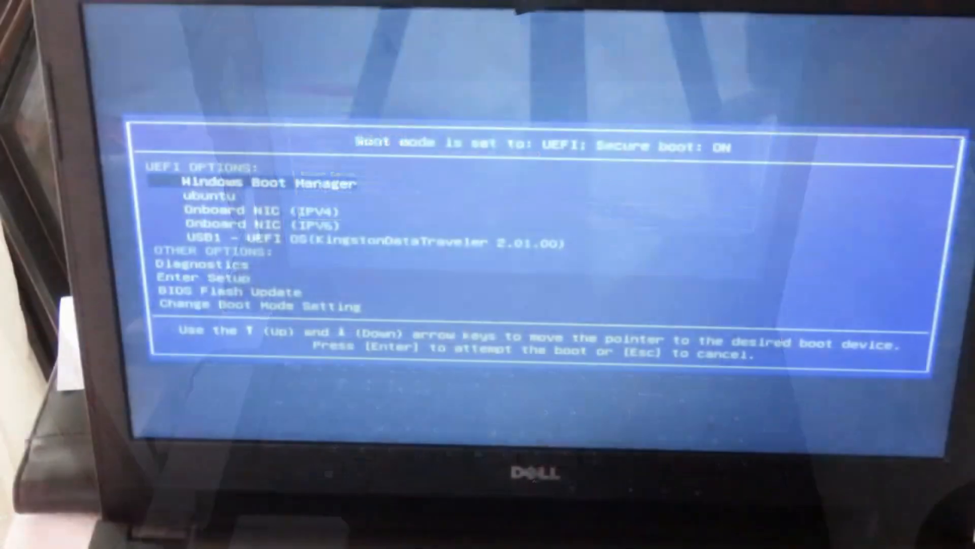
{"action": "key", "text": "Down"}
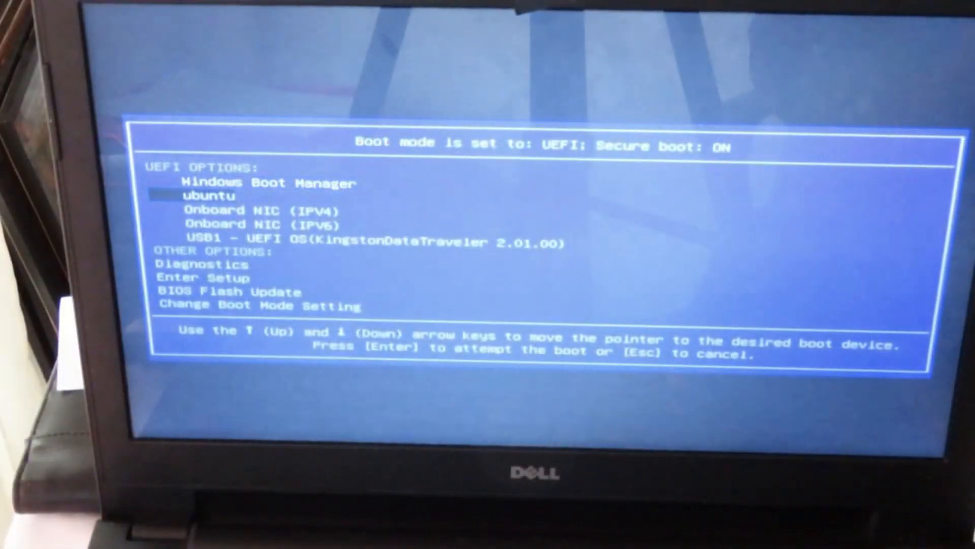
{"action": "key", "text": "Down"}
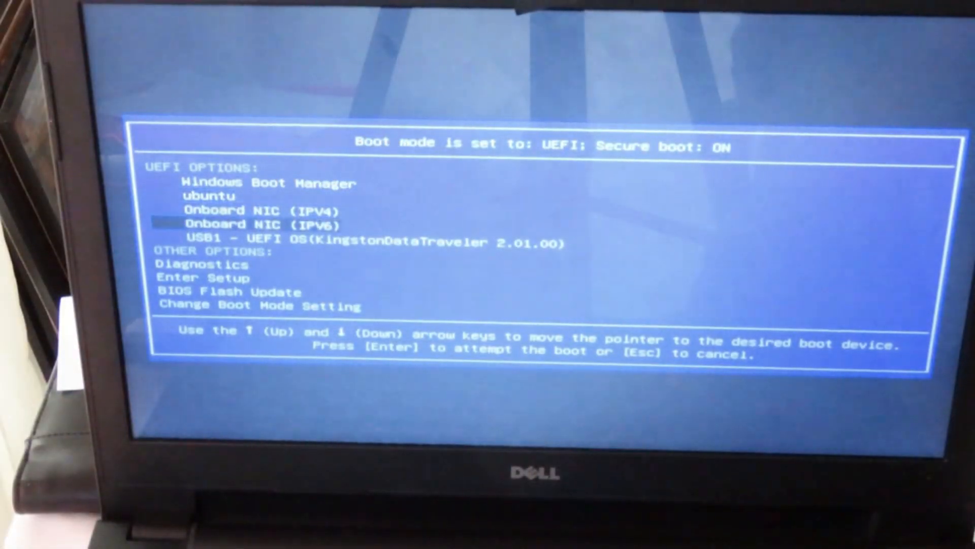
{"action": "key", "text": "Down"}
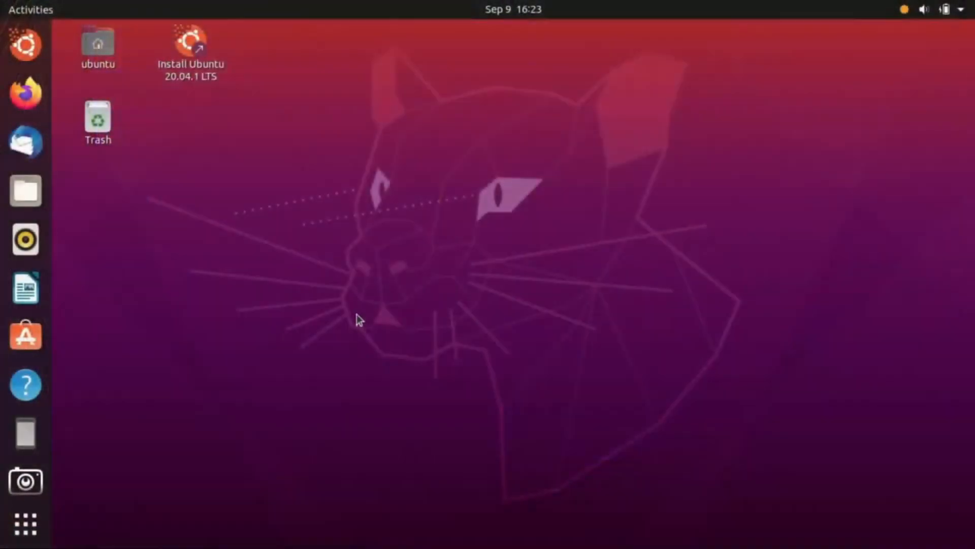
{"action": "mouse_move", "coordinate": [25, 190]}
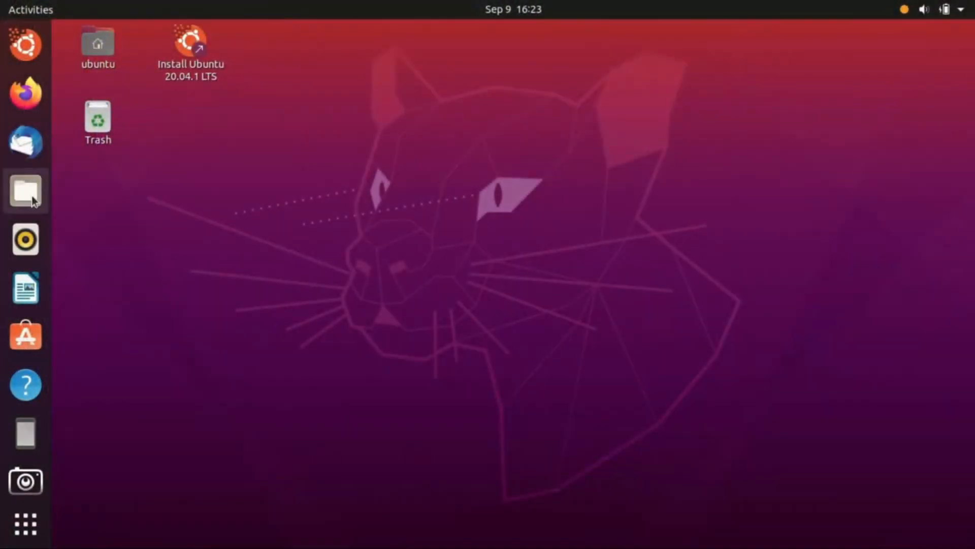
- Copy checkra1n from the 1000 GB Volume to the desktop, close Files and open a terminal
{"action": "left_click", "coordinate": [25, 191]}
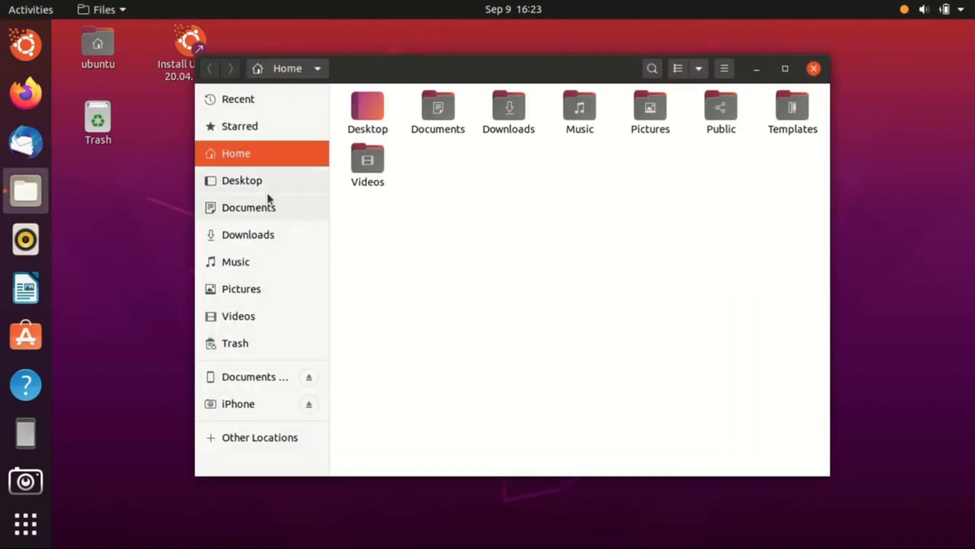
{"action": "mouse_move", "coordinate": [248, 187]}
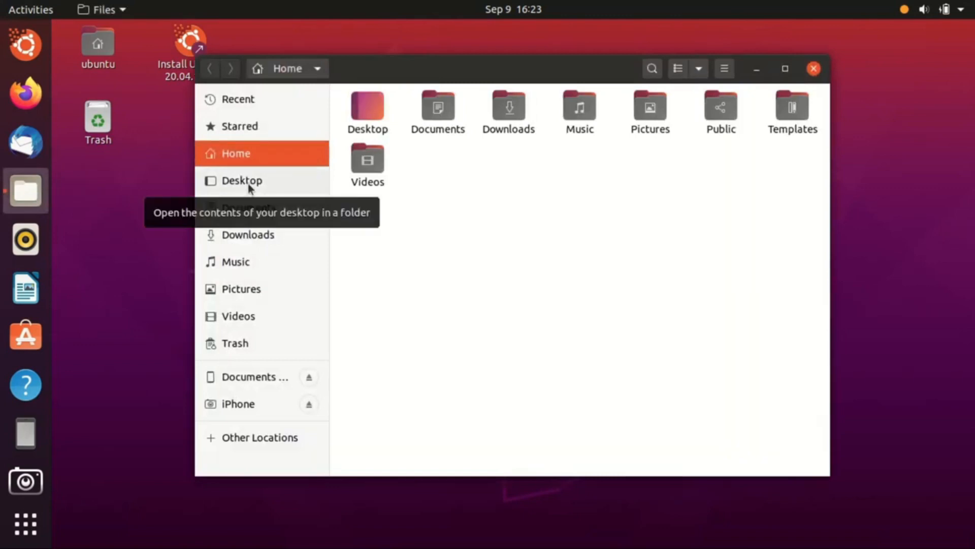
{"action": "left_click", "coordinate": [259, 437]}
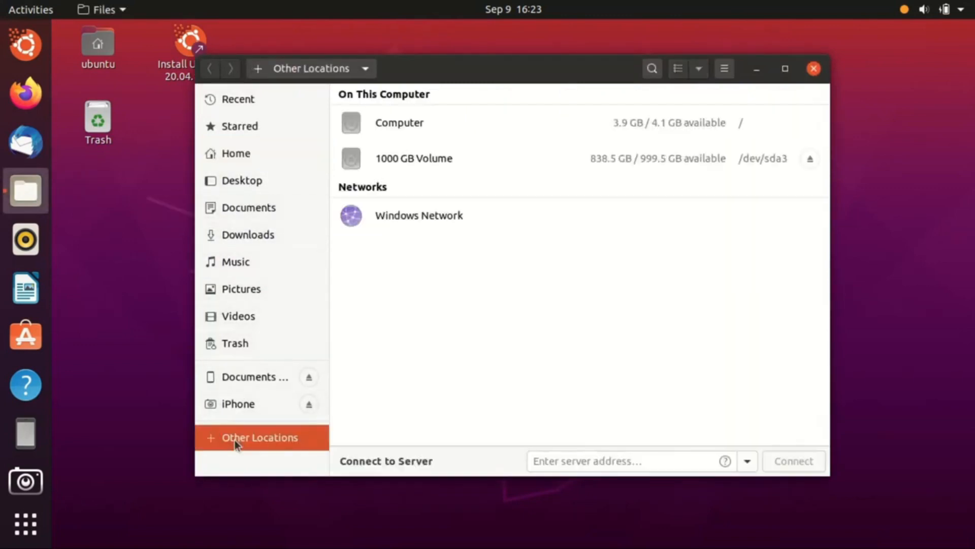
{"action": "double_click", "coordinate": [413, 159]}
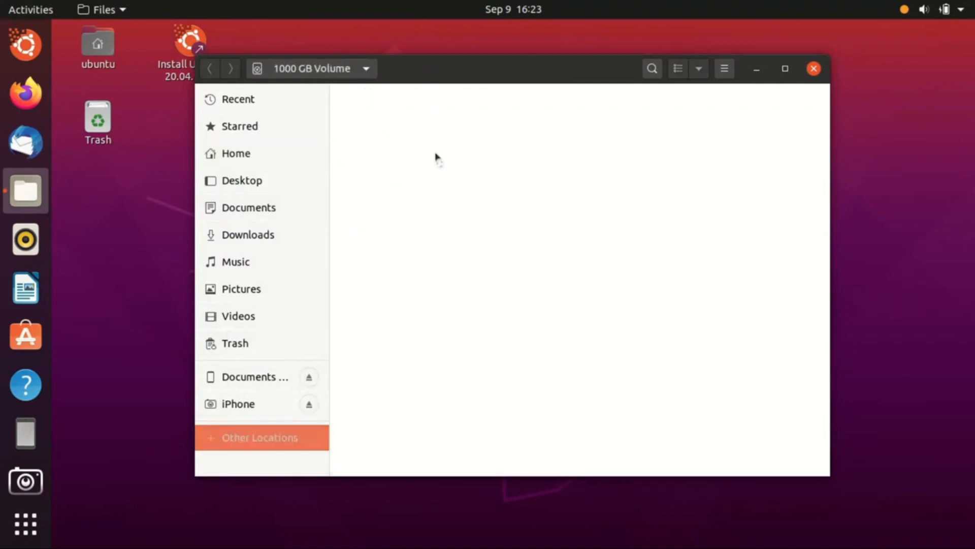
{"action": "left_click", "coordinate": [437, 260]}
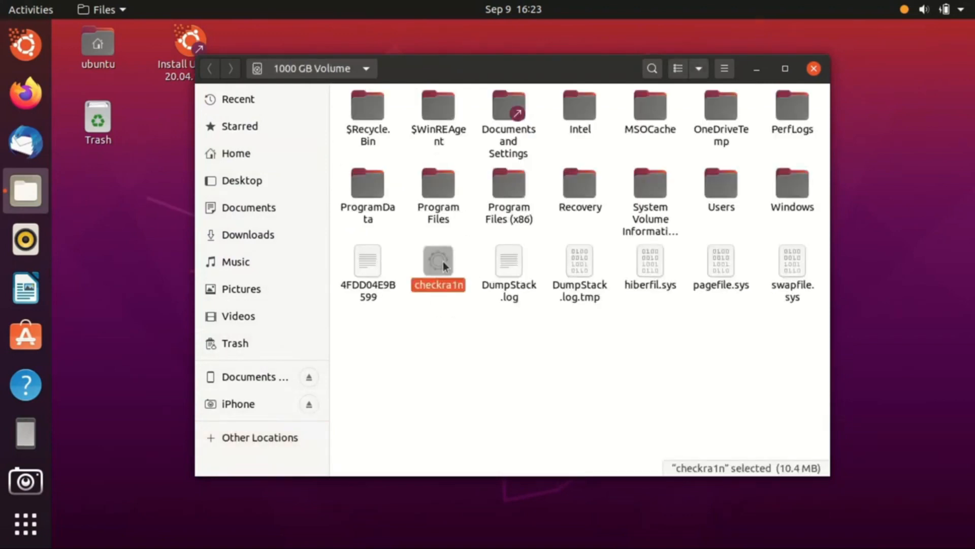
{"action": "mouse_move", "coordinate": [123, 268]}
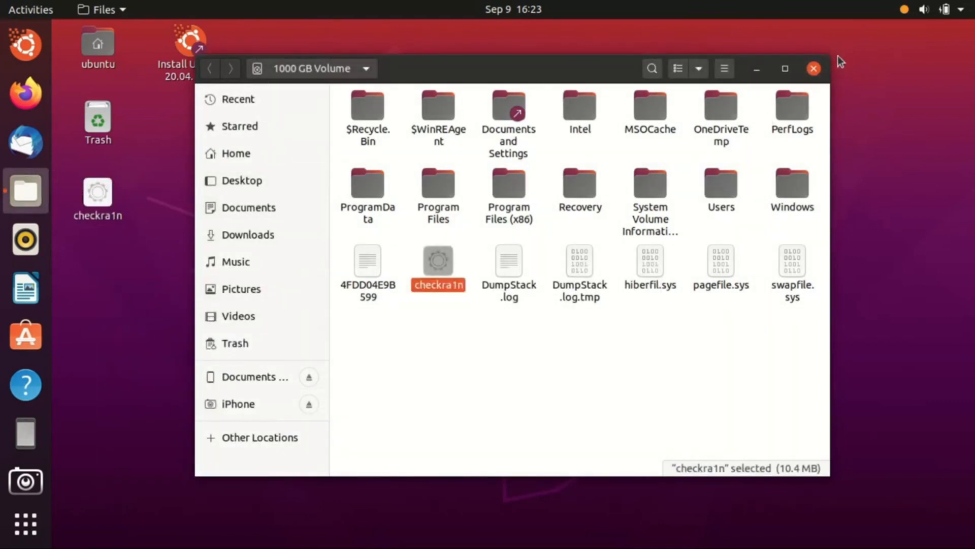
{"action": "left_click", "coordinate": [812, 68]}
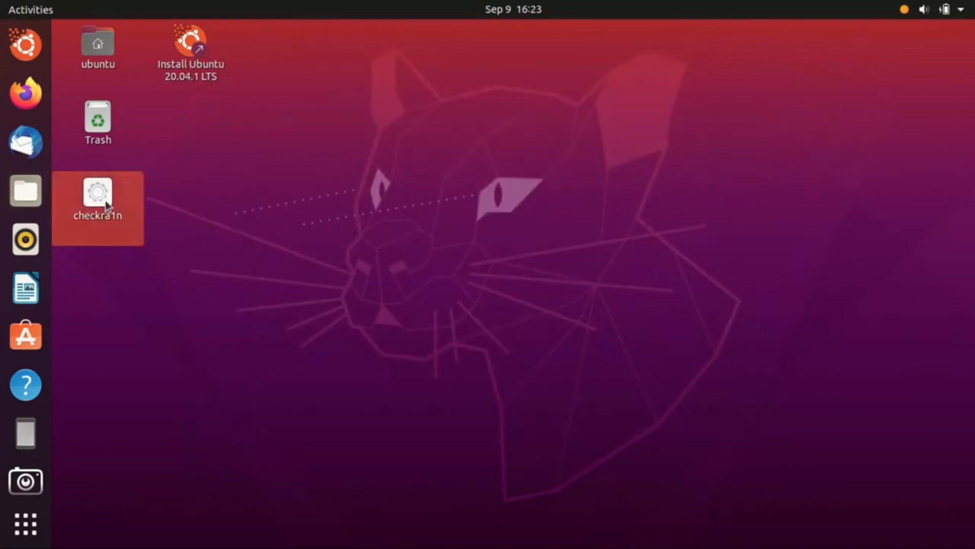
{"action": "left_click", "coordinate": [26, 523]}
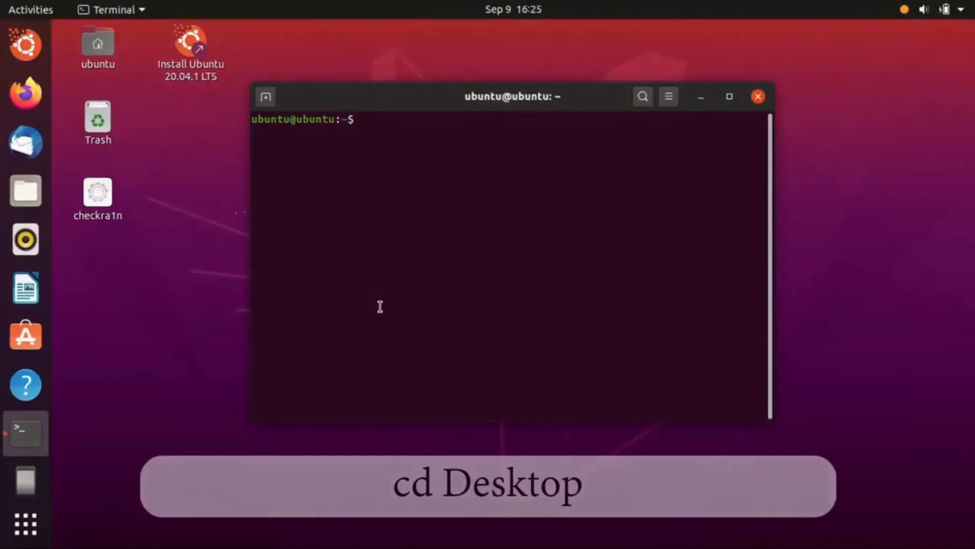
- Change into the Desktop folder with 'cd Desktop'
{"action": "type", "text": "c"}
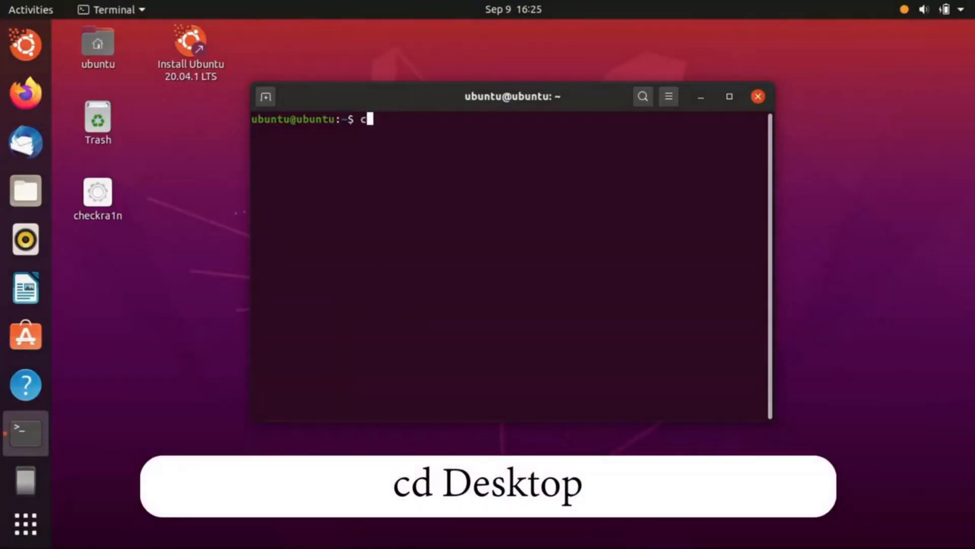
{"action": "type", "text": "d"}
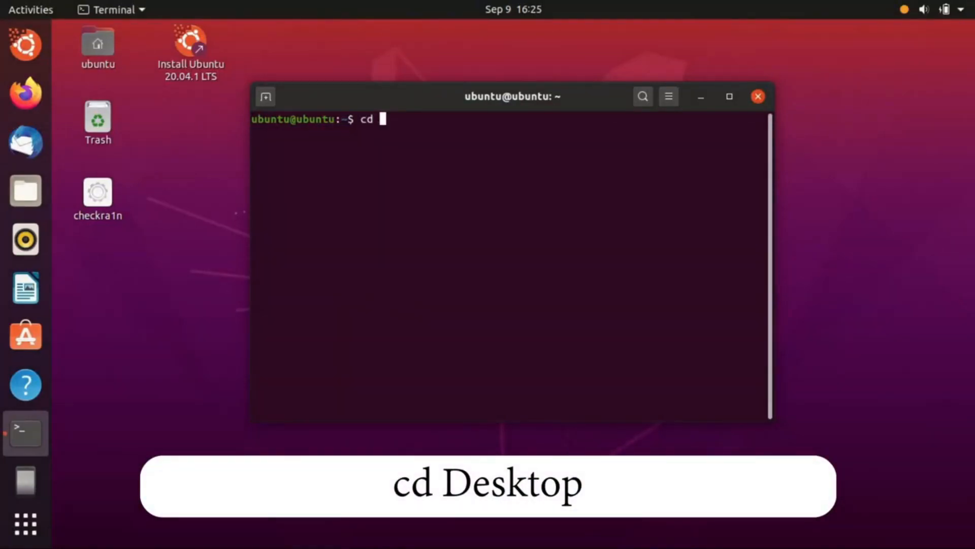
{"action": "type", "text": "Desktop"}
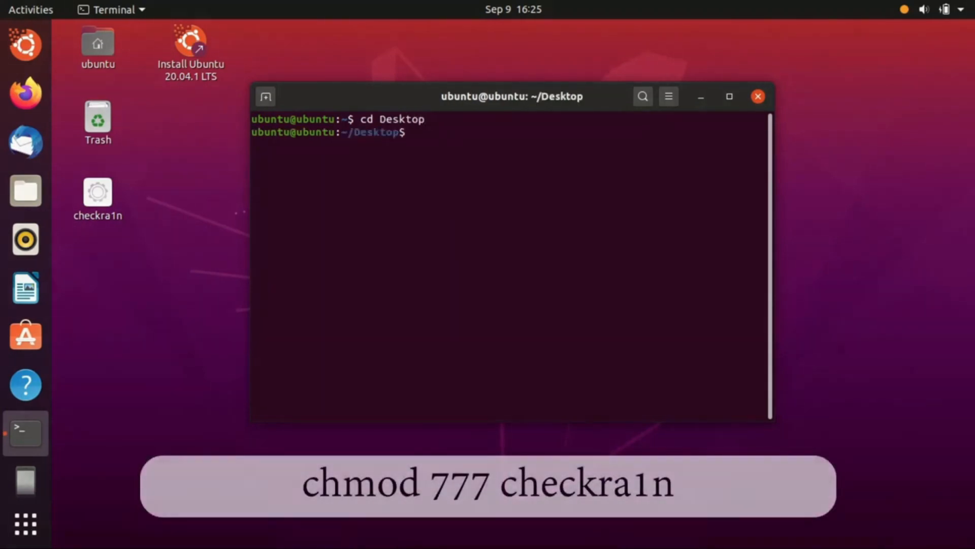
- Give checkra1n full permissions with 'chmod 777 checkra1n'
{"action": "type", "text": "ch"}
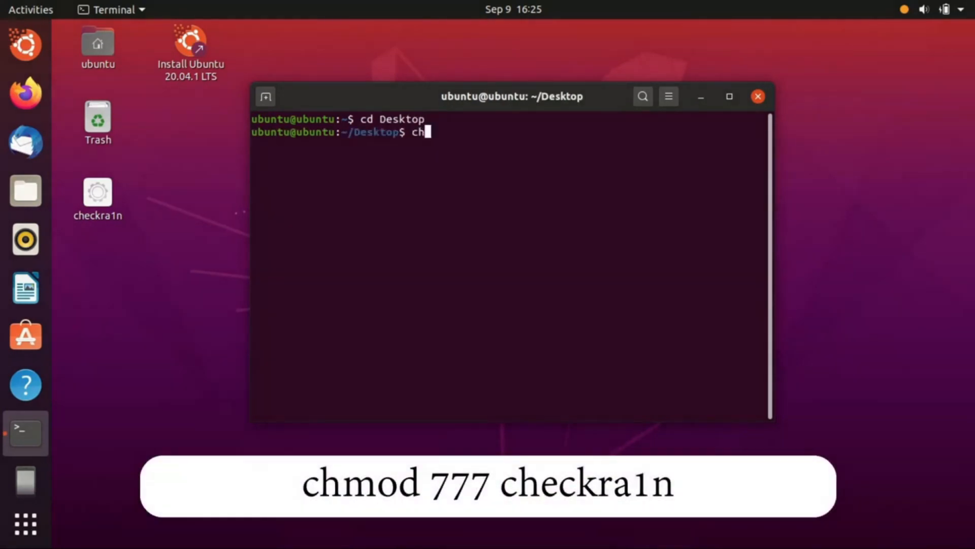
{"action": "type", "text": "mod"}
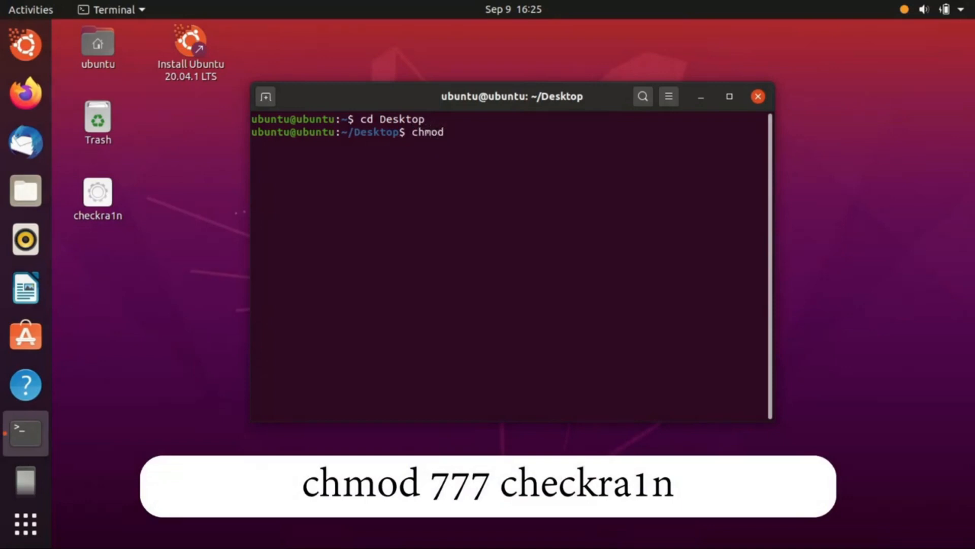
{"action": "type", "text": "777 ch"}
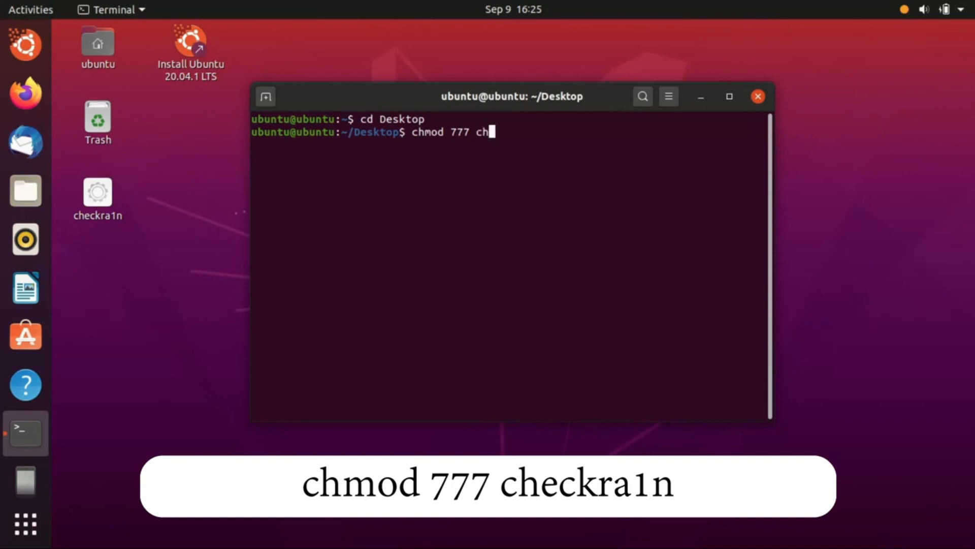
{"action": "type", "text": "eckra"}
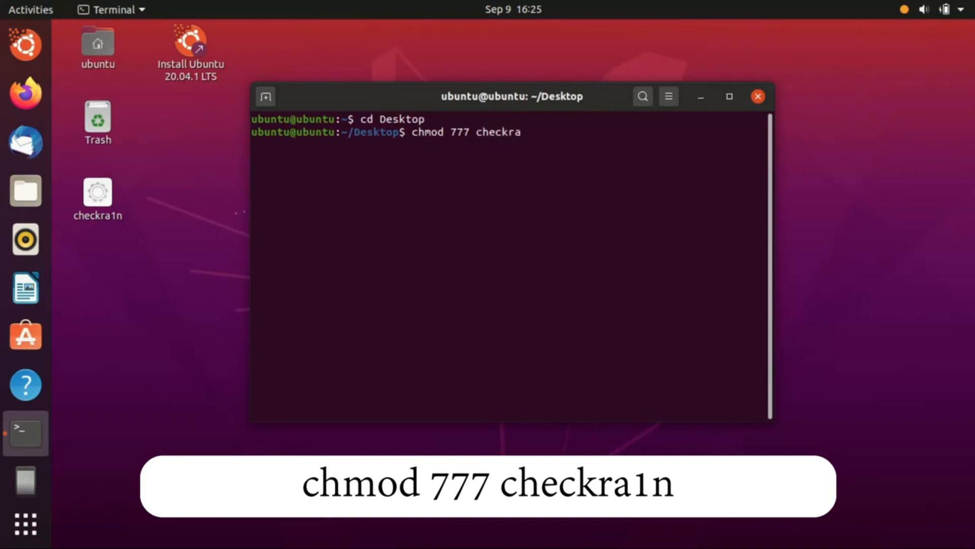
{"action": "type", "text": "1n"}
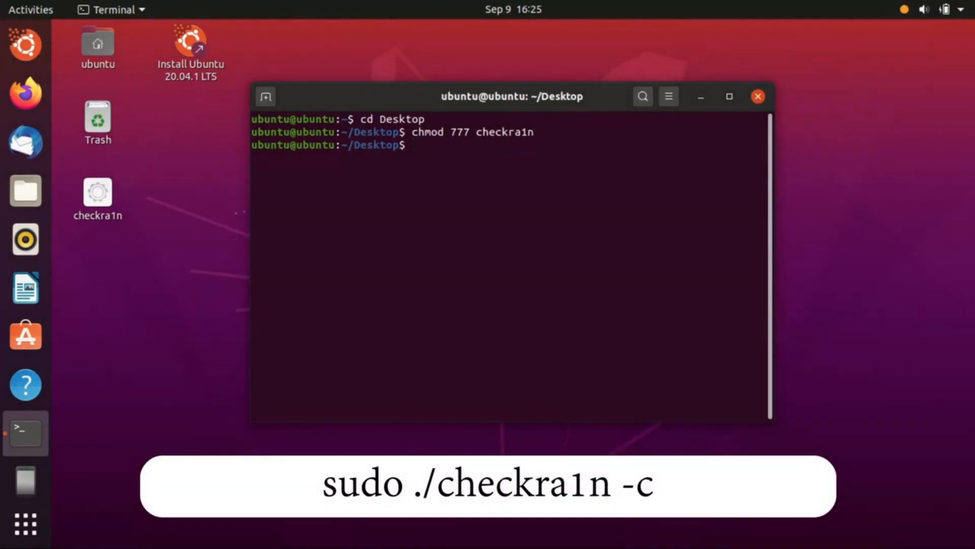
- Enter 'sudo ./checkra1n -c' at the Desktop prompt, leaving it unexecuted
{"action": "type", "text": "su"}
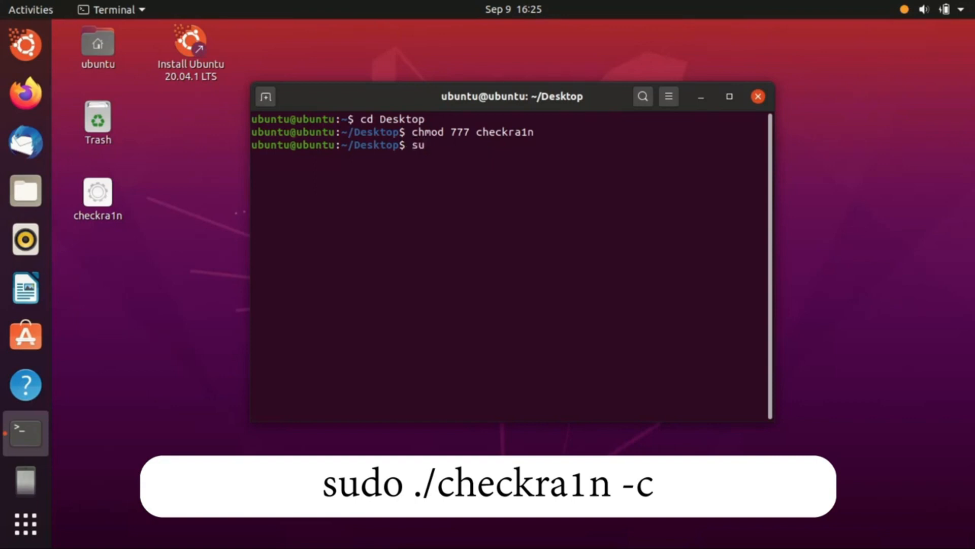
{"action": "type", "text": "sudo"}
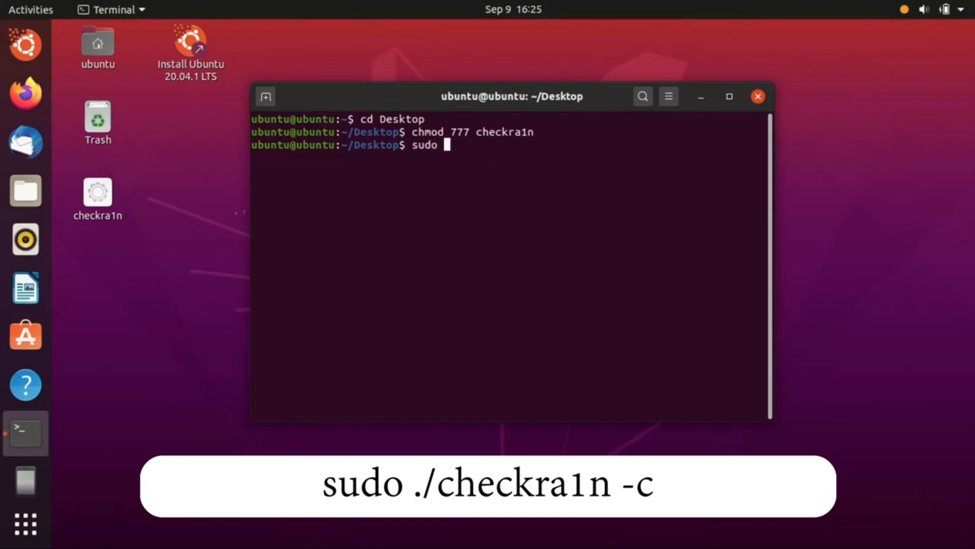
{"action": "type", "text": "./c"}
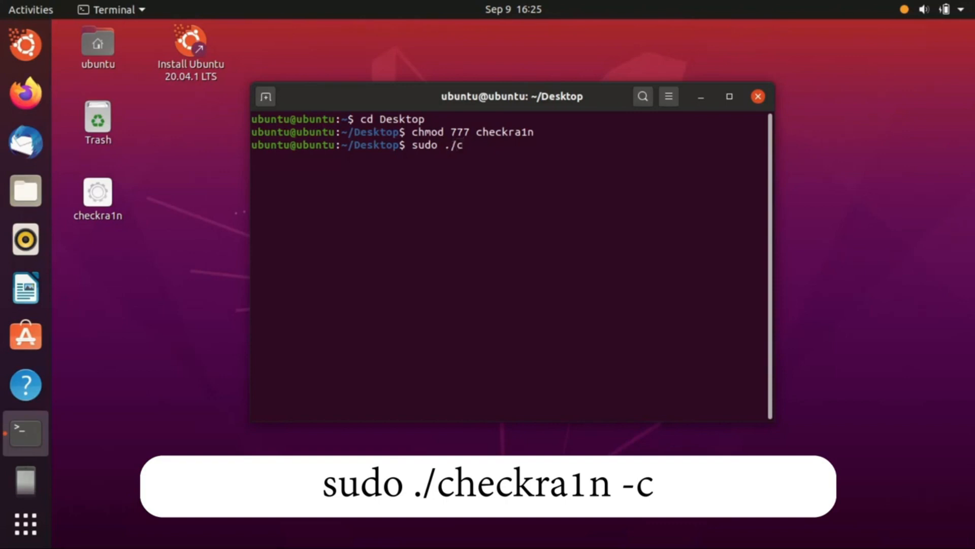
{"action": "type", "text": "heckr"}
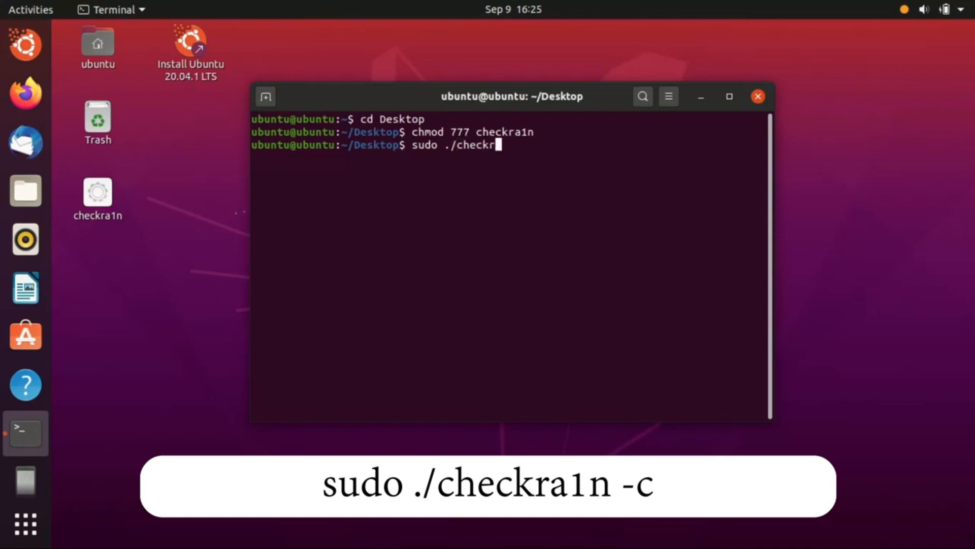
{"action": "type", "text": "a1n"}
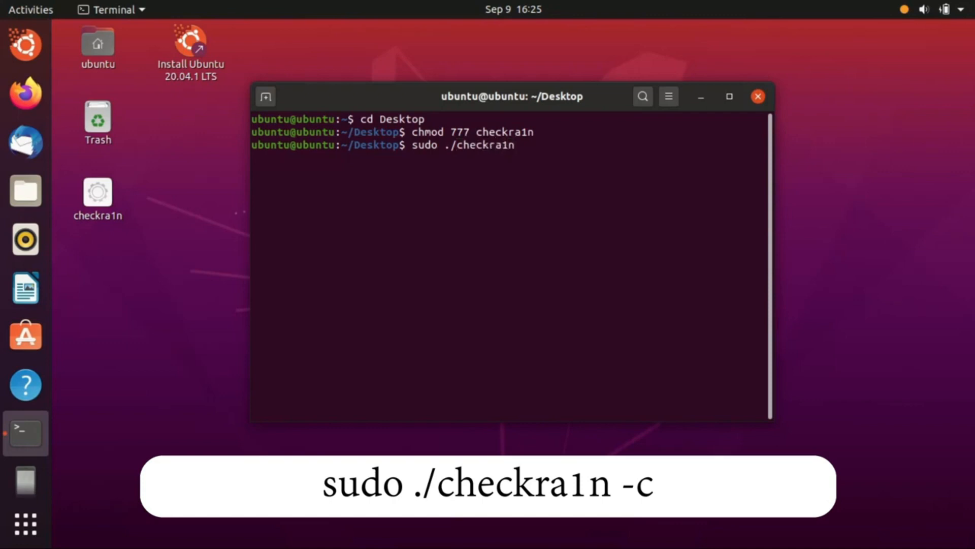
{"action": "type", "text": "-"}
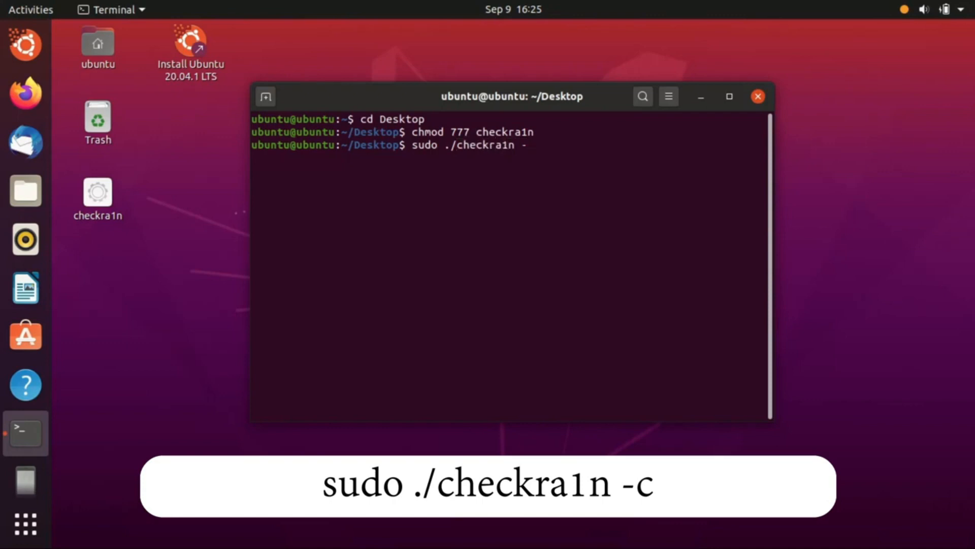
{"action": "type", "text": "c"}
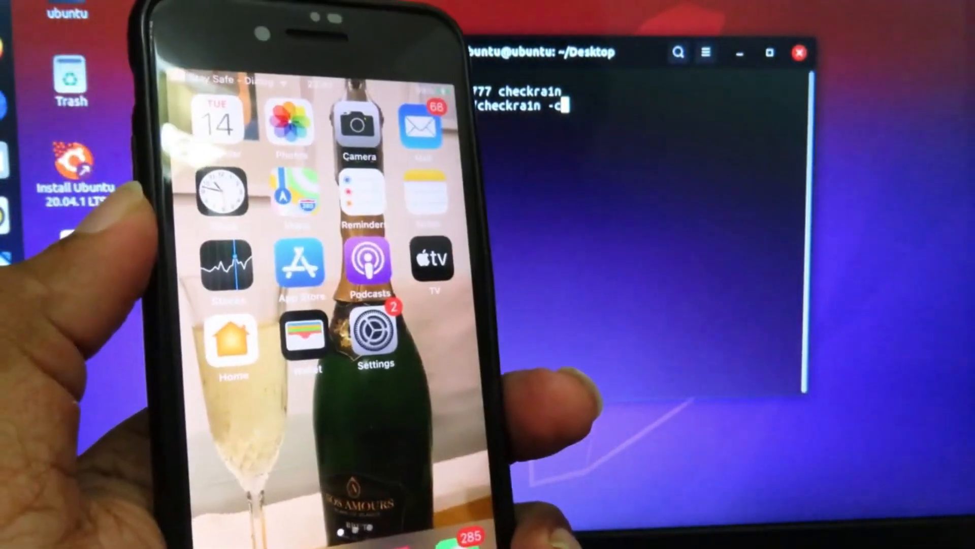
- Run the checkra1n command so it prints credits and waits for the iPhone in DFU
{"action": "key", "text": "Return"}
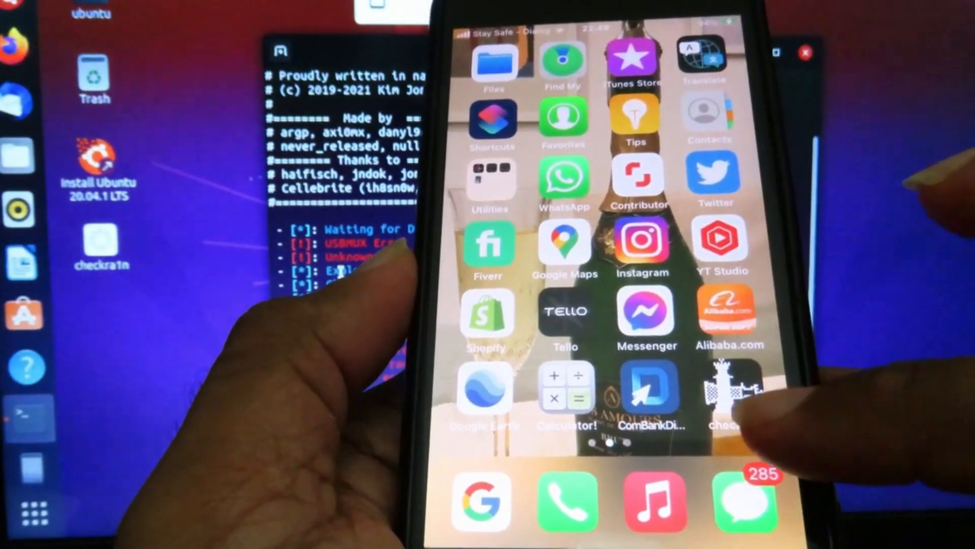
- Launch Cydia via the checkra1n loader on the phone and reload its package data
{"action": "left_click", "coordinate": [724, 386]}
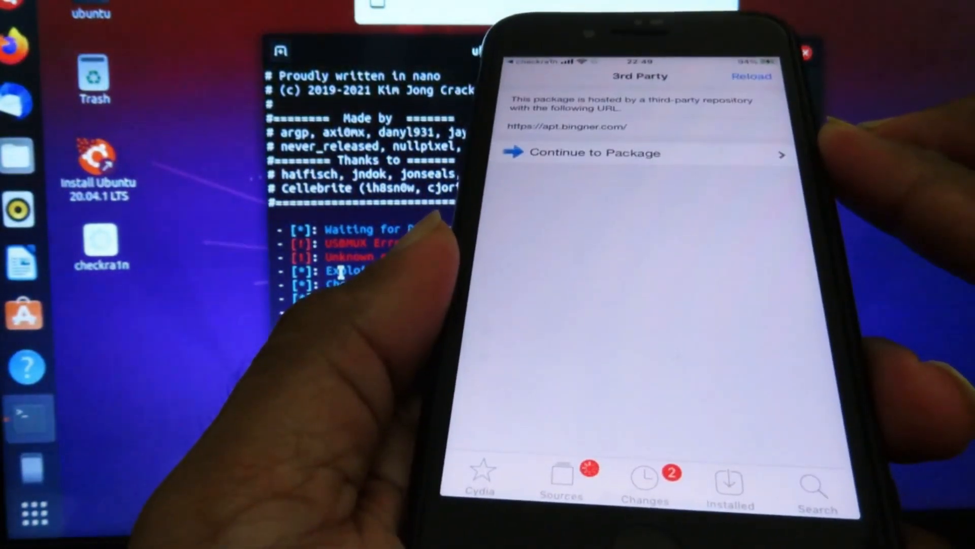
{"action": "left_click", "coordinate": [752, 76]}
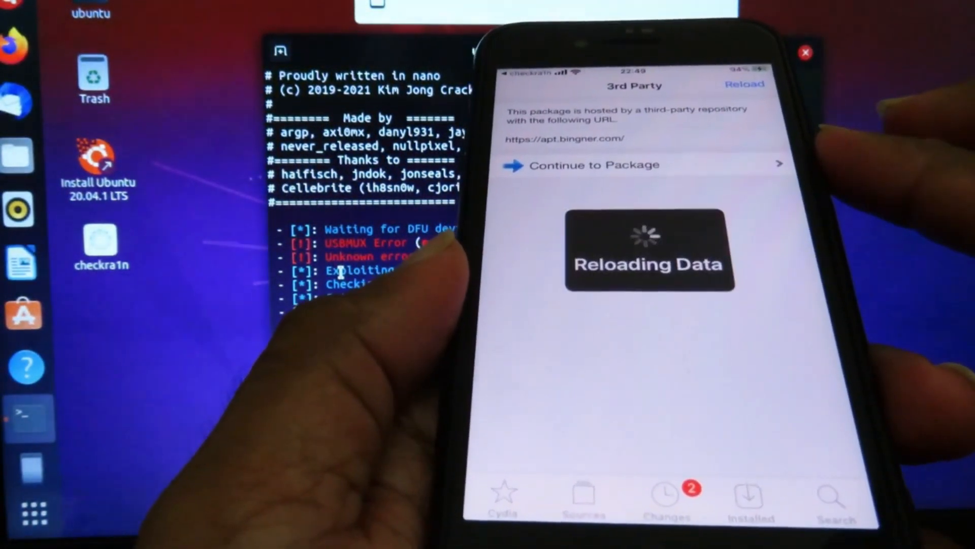